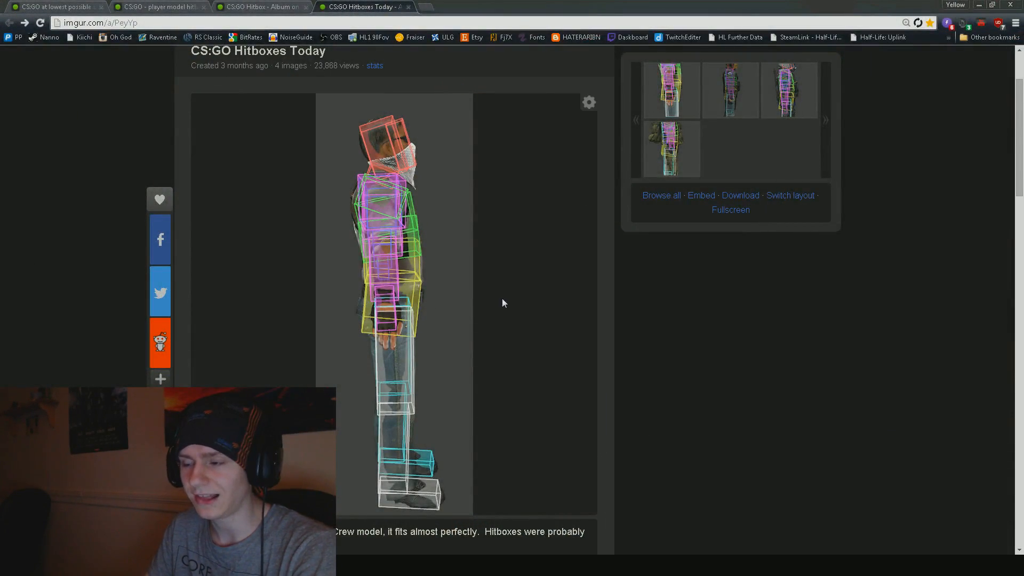
pyautogui.moveTo(887, 296)
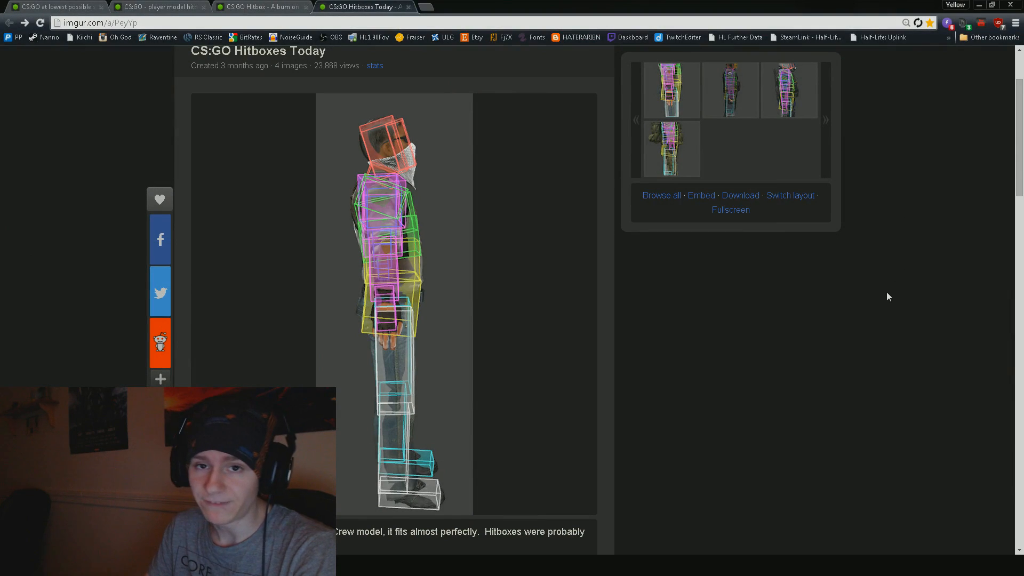
pyautogui.moveTo(701, 353)
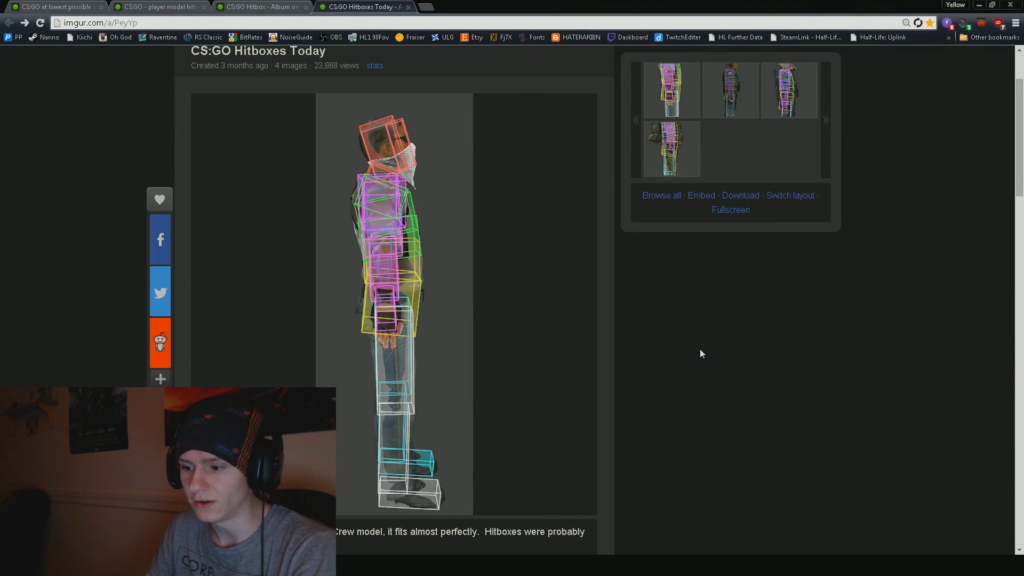
# Return to the CS:GO Hitboxes Today album and scroll to the GIGN hitbox image and its misalignment caption
pyautogui.scroll(-3)
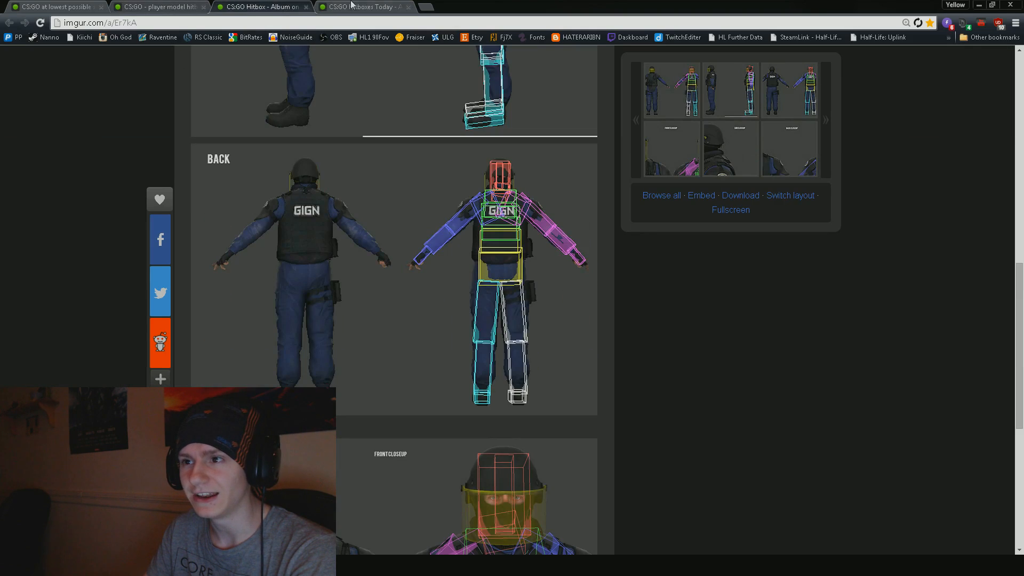
pyautogui.click(364, 7)
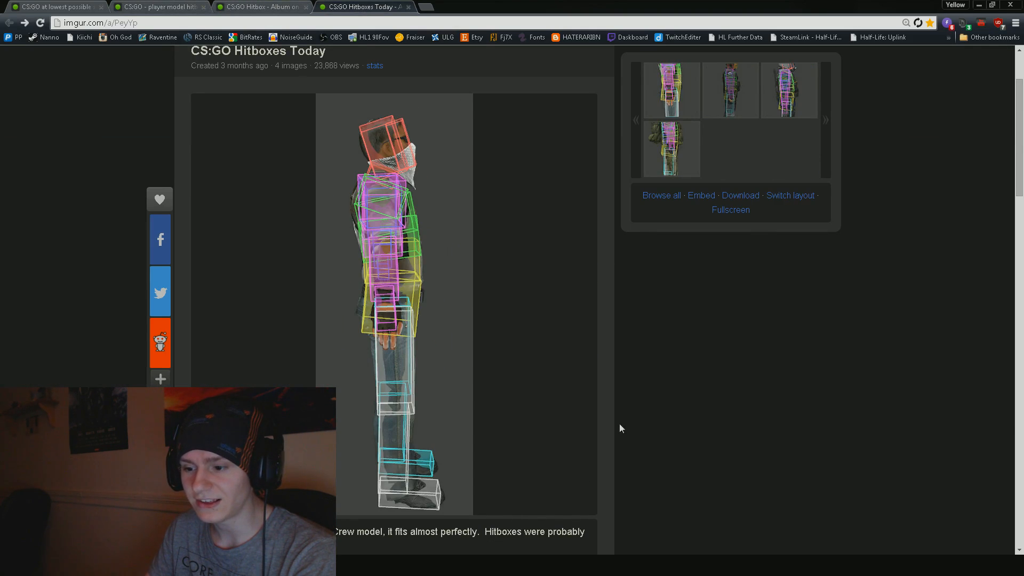
pyautogui.moveTo(431, 502)
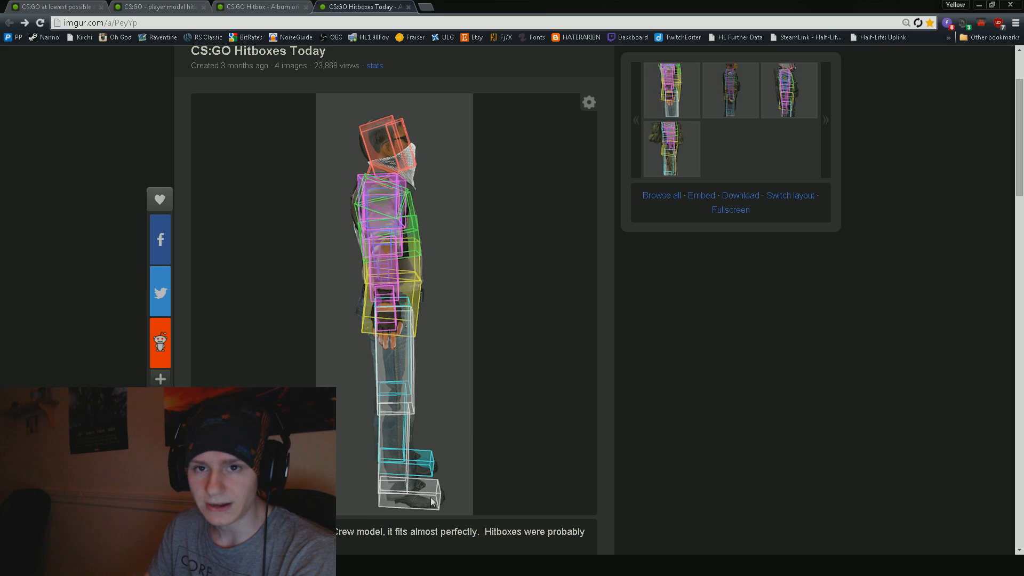
pyautogui.moveTo(392, 450)
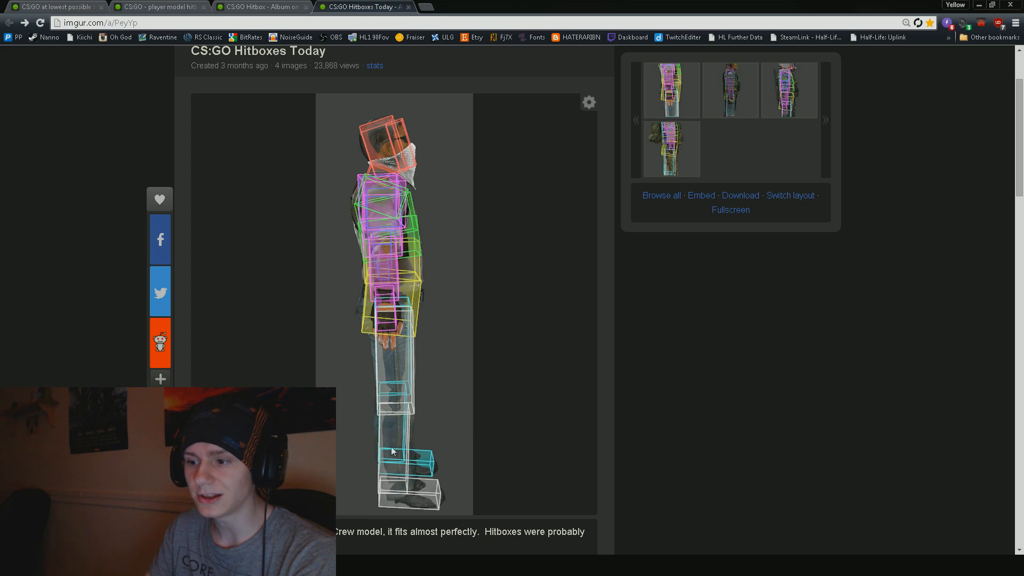
pyautogui.moveTo(667, 403)
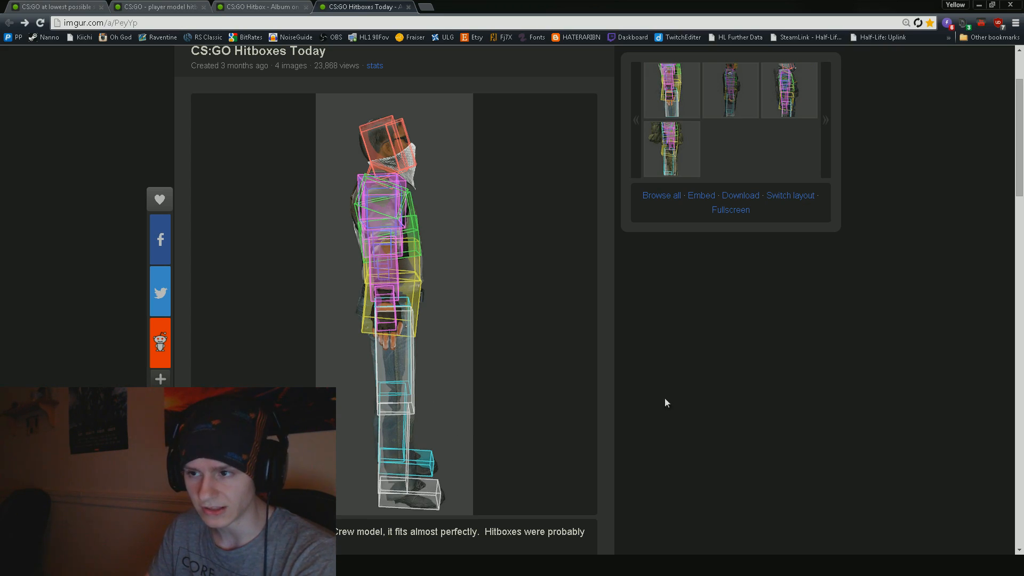
pyautogui.moveTo(395, 124)
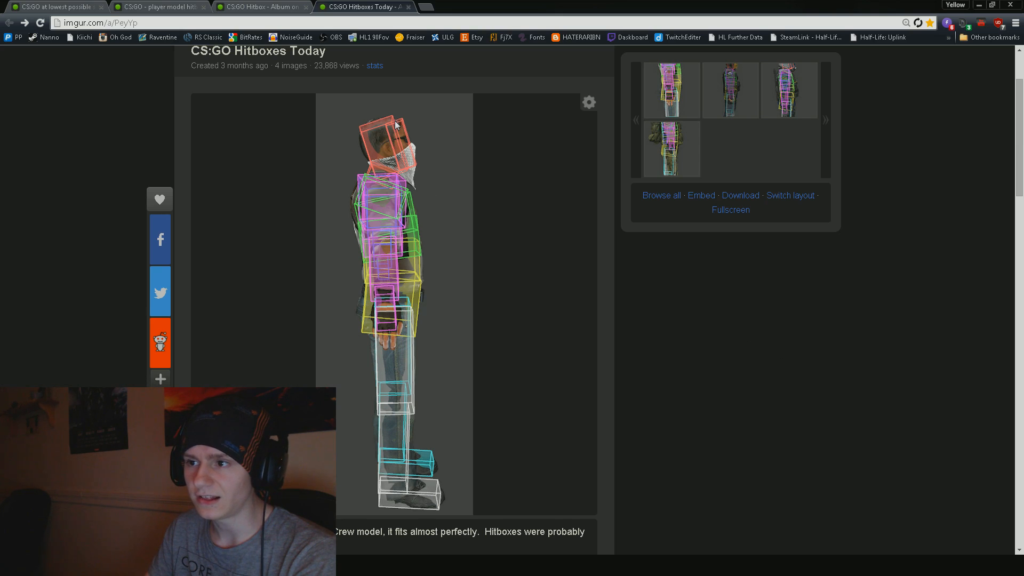
pyautogui.moveTo(396, 141)
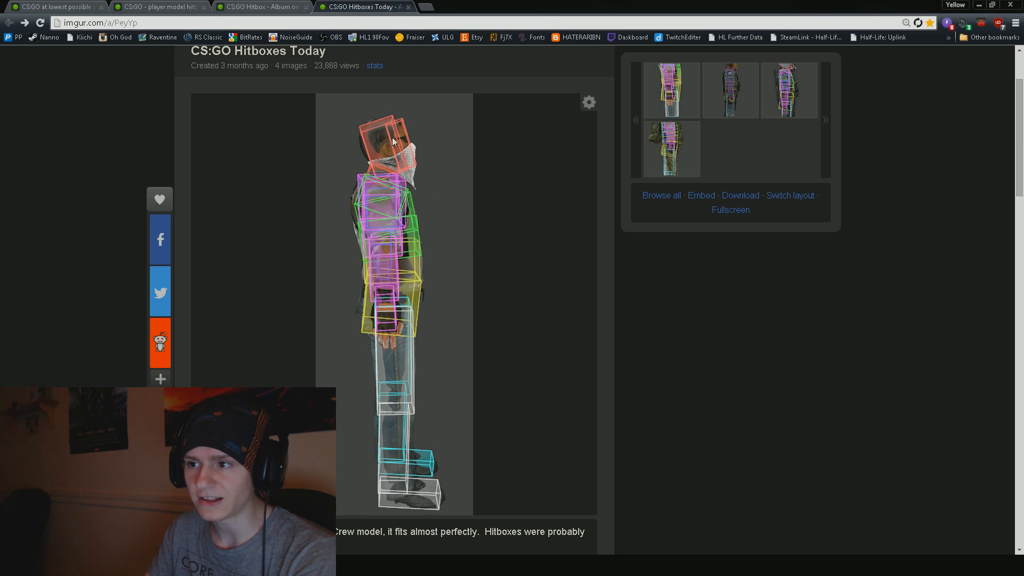
pyautogui.moveTo(395, 118)
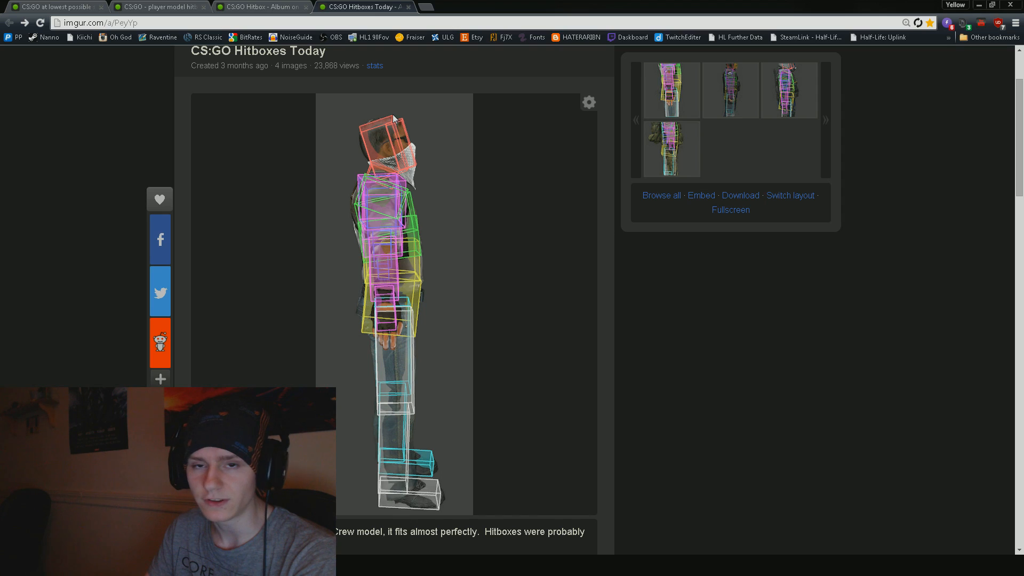
pyautogui.moveTo(398, 125)
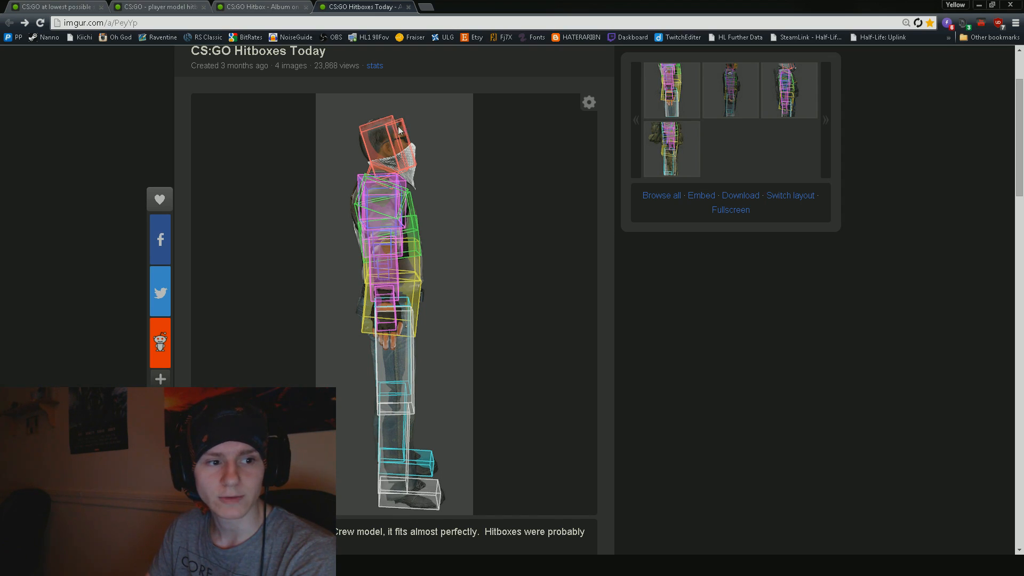
pyautogui.moveTo(430, 228)
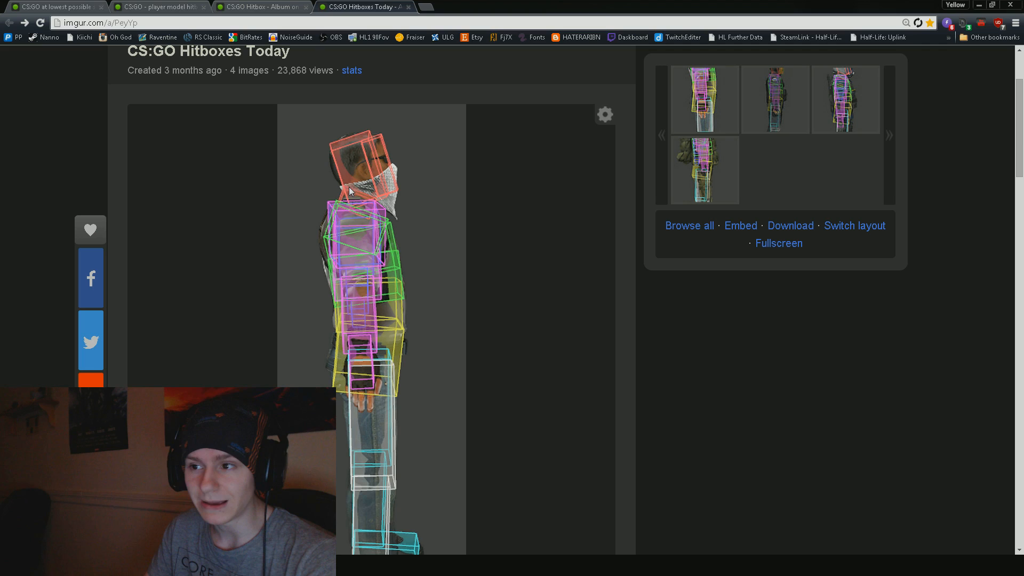
pyautogui.moveTo(662, 336)
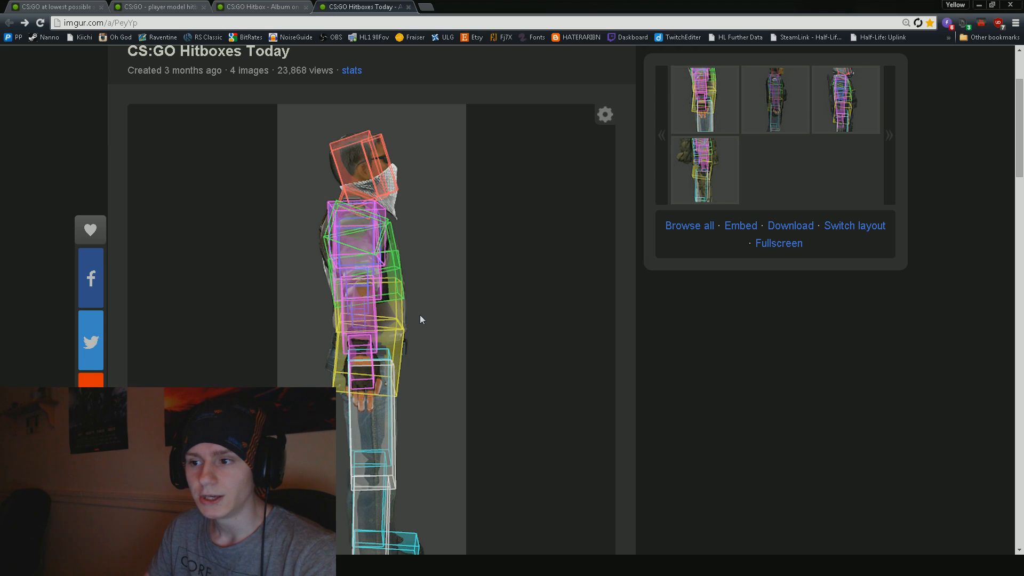
pyautogui.moveTo(396, 332)
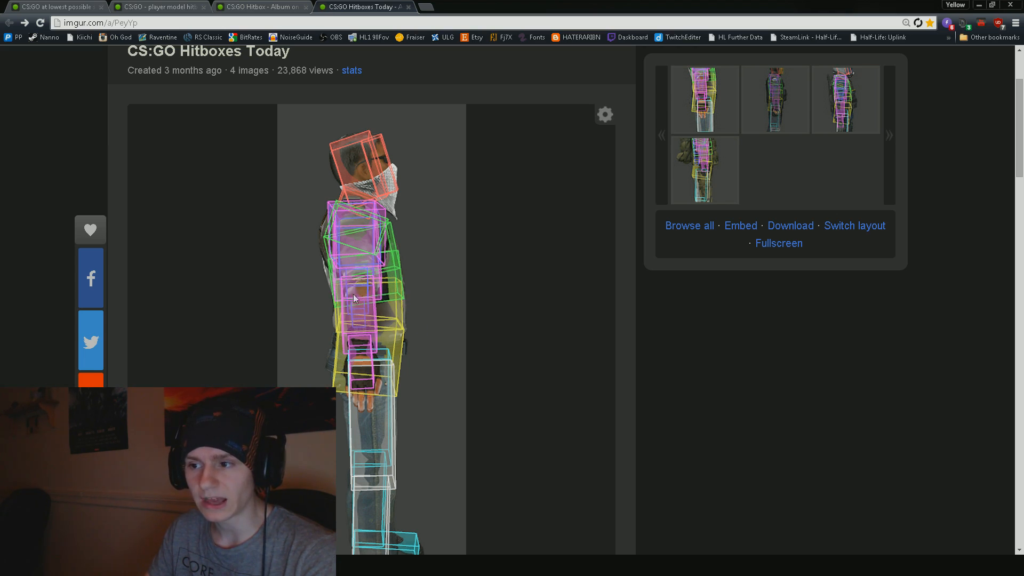
pyautogui.moveTo(367, 297)
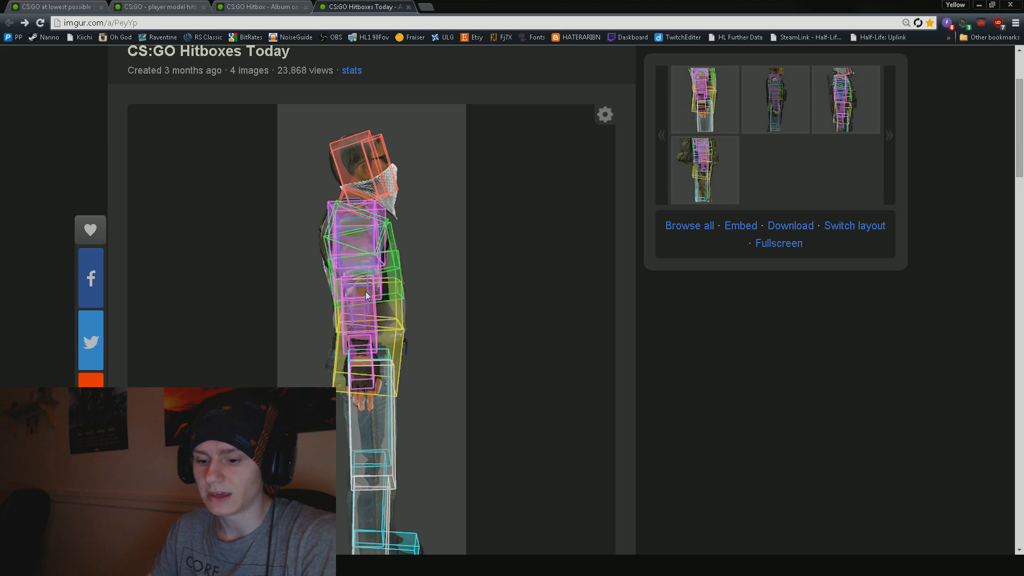
pyautogui.scroll(-3)
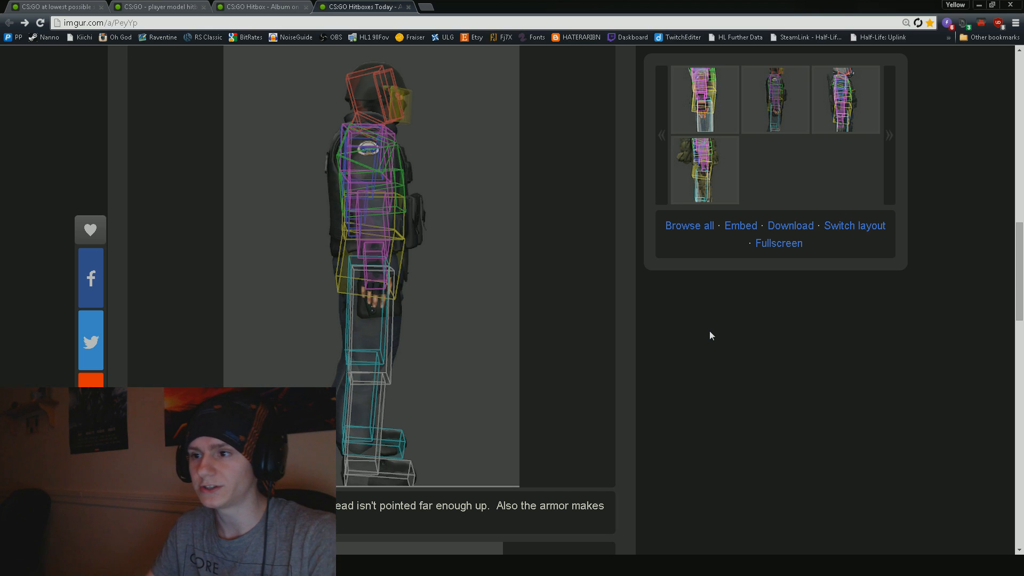
pyautogui.moveTo(404, 149)
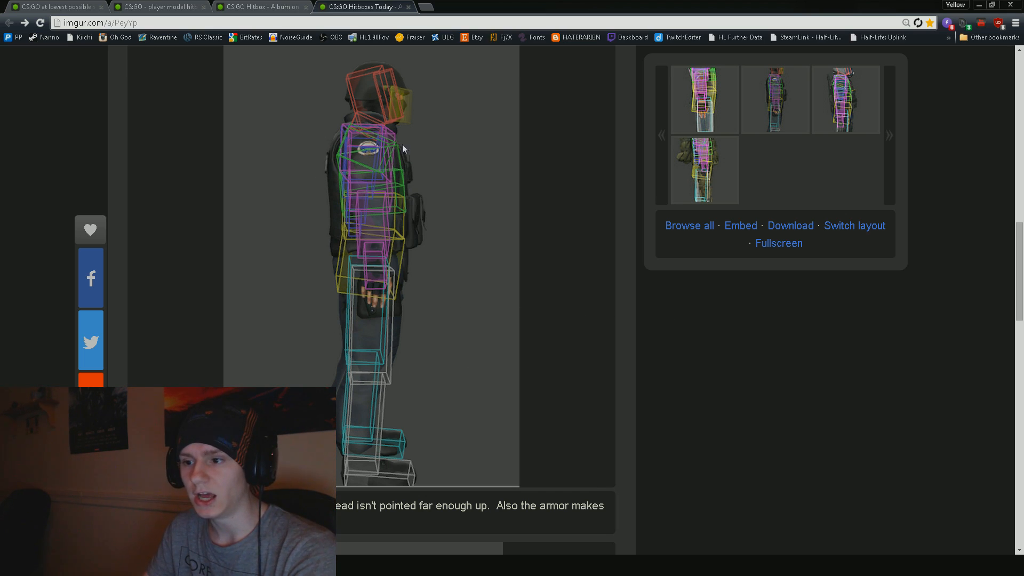
pyautogui.moveTo(699, 433)
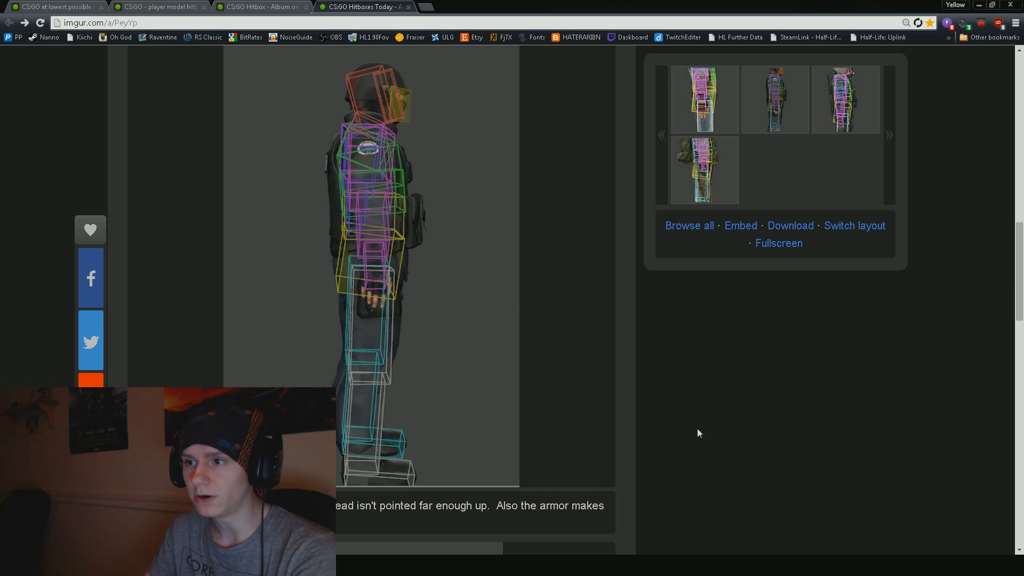
pyautogui.moveTo(756, 420)
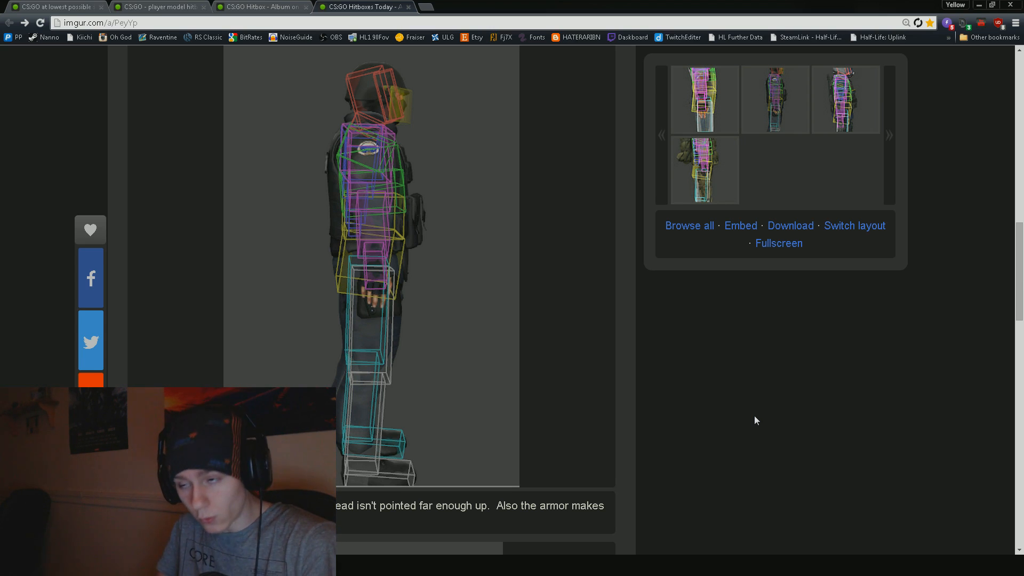
pyautogui.scroll(3)
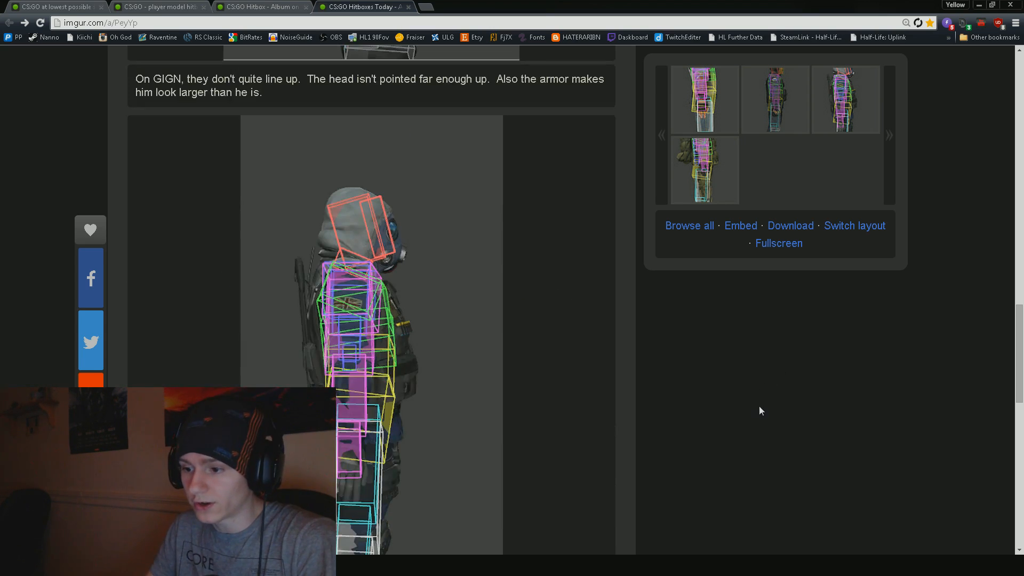
# Scroll down to the dark-uniformed model's side-view hitbox image with its chest-outside-hitbox caption
pyautogui.scroll(-3)
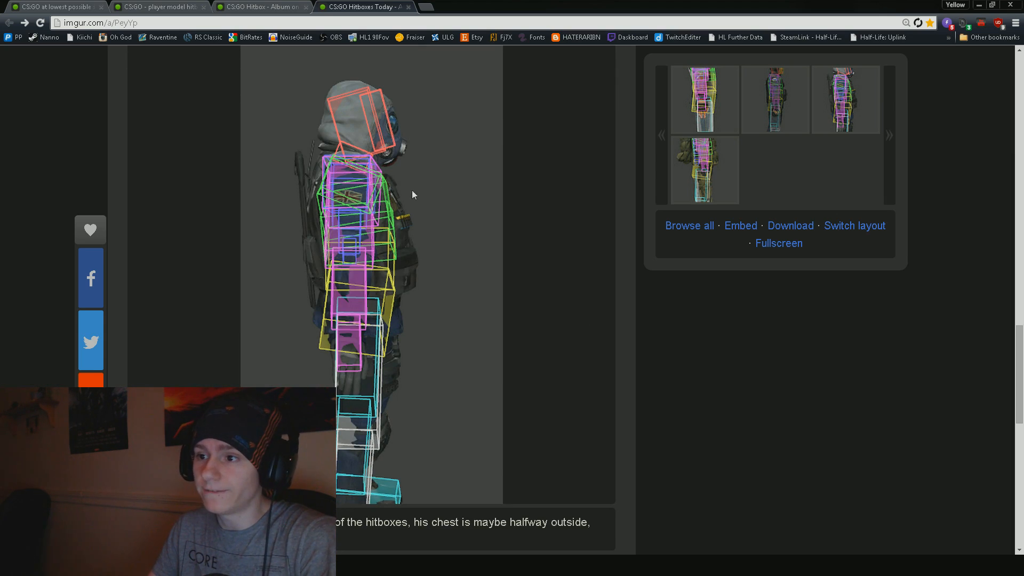
pyautogui.scroll(-3)
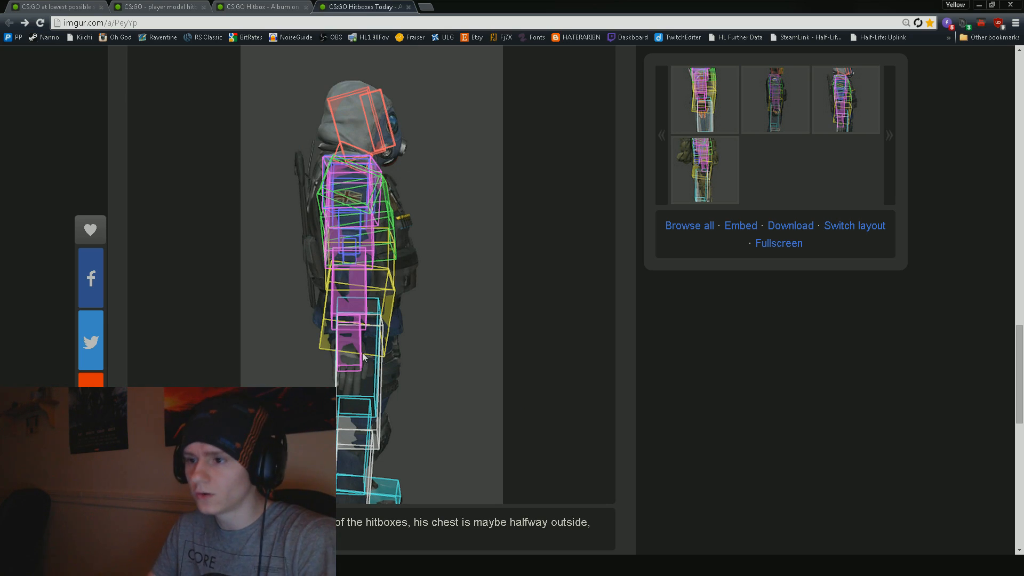
pyautogui.moveTo(465, 272)
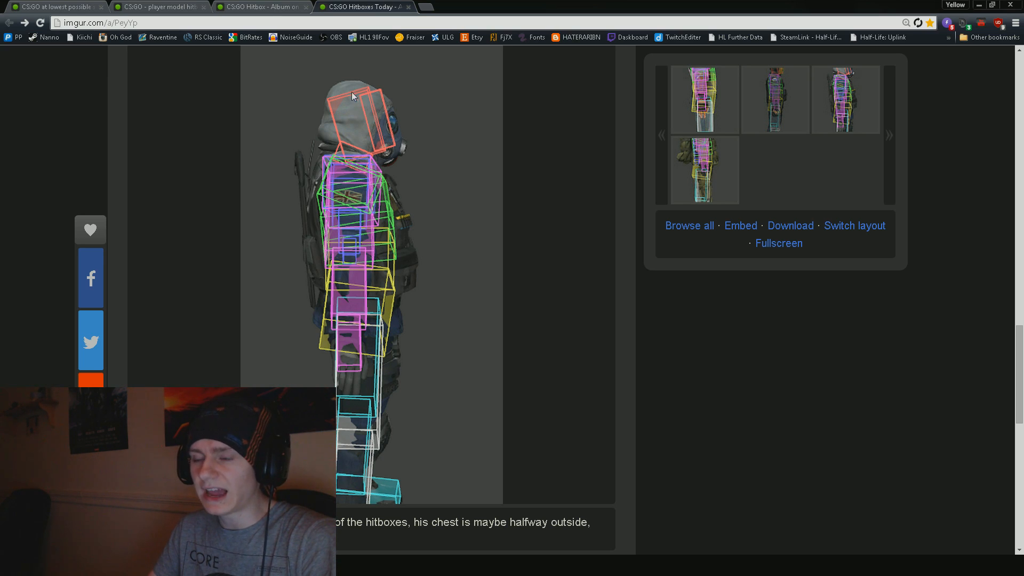
pyautogui.moveTo(471, 341)
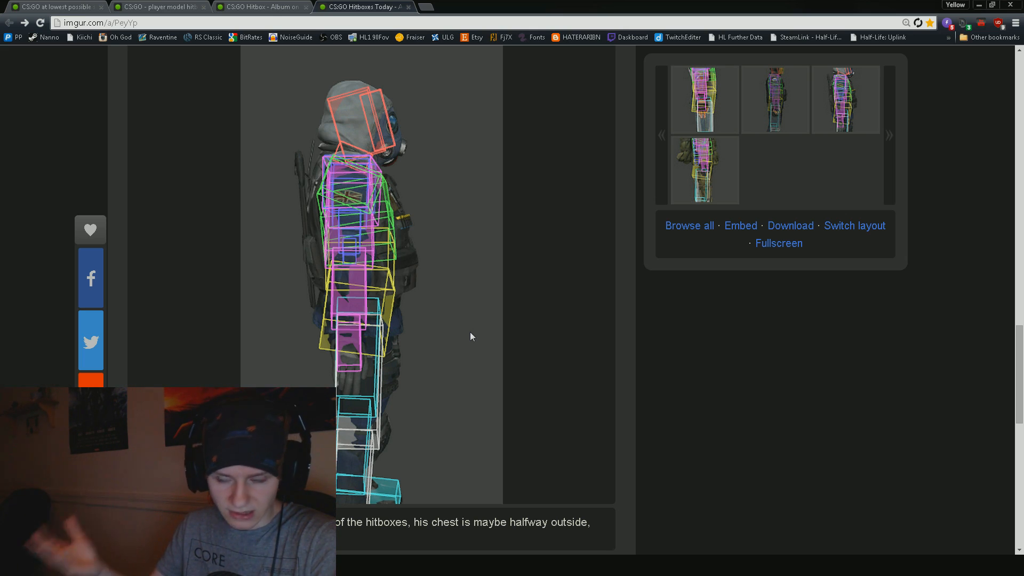
pyautogui.moveTo(356, 127)
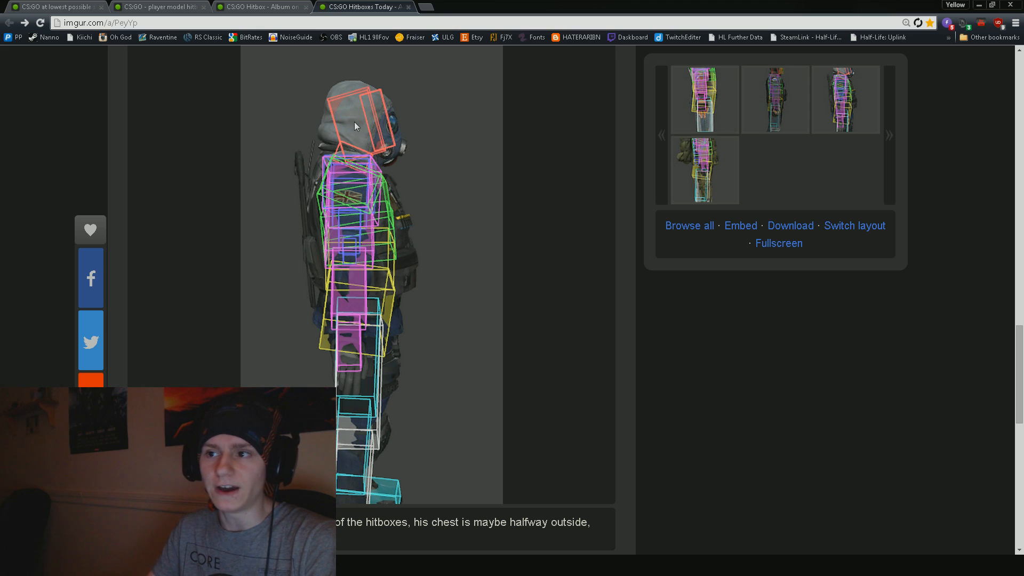
pyautogui.moveTo(364, 148)
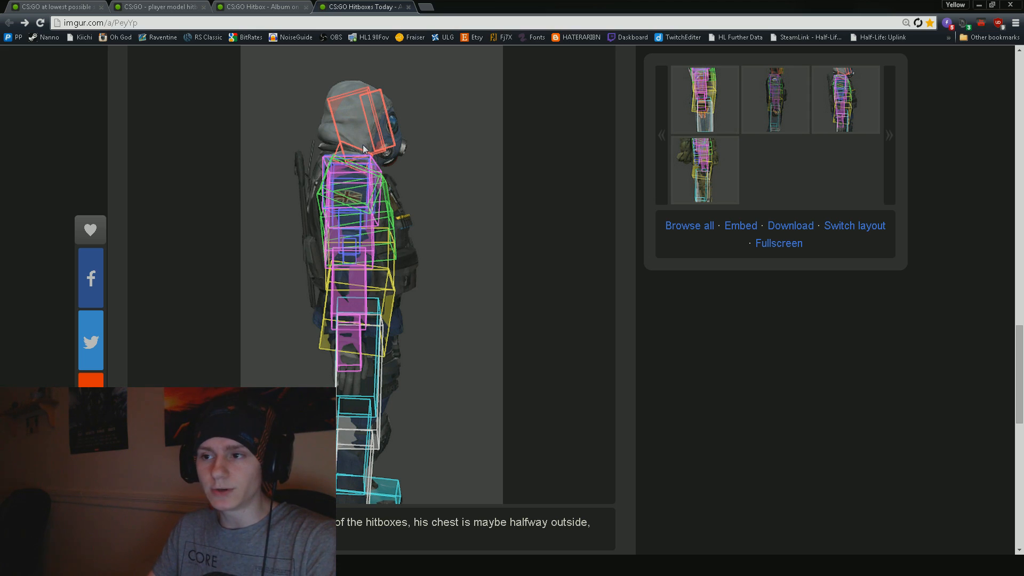
pyautogui.moveTo(388, 126)
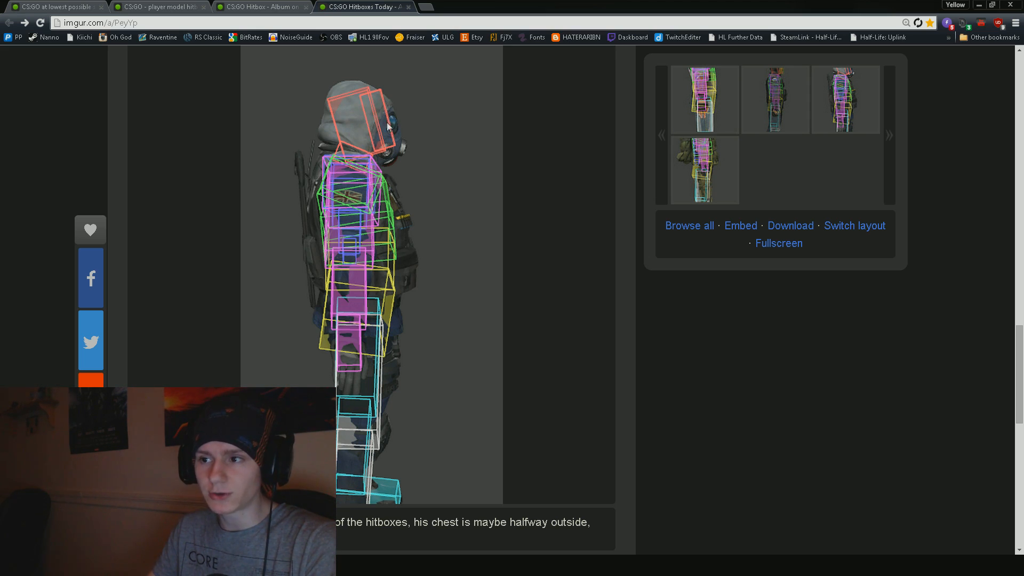
pyautogui.moveTo(436, 198)
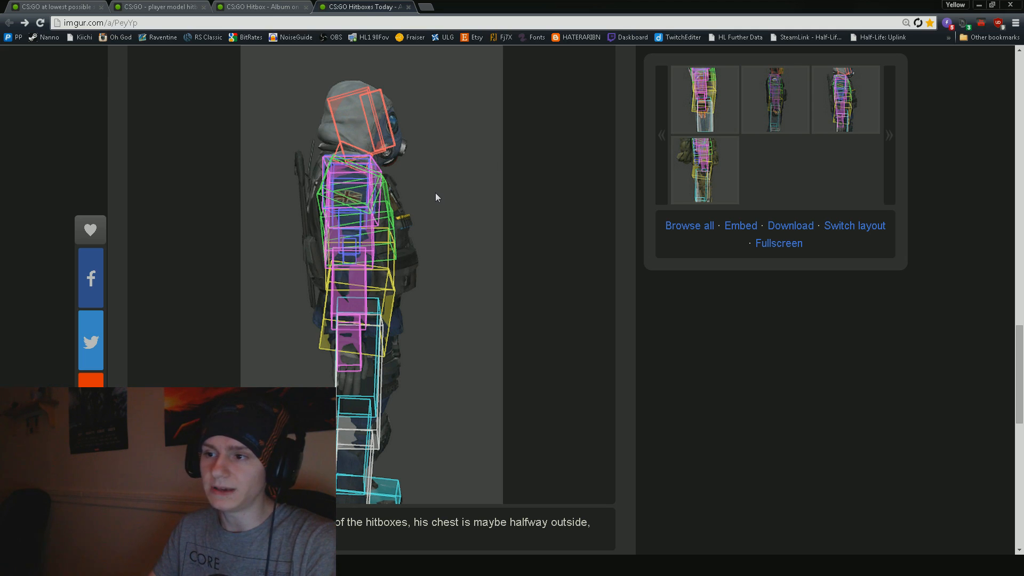
pyautogui.scroll(-3)
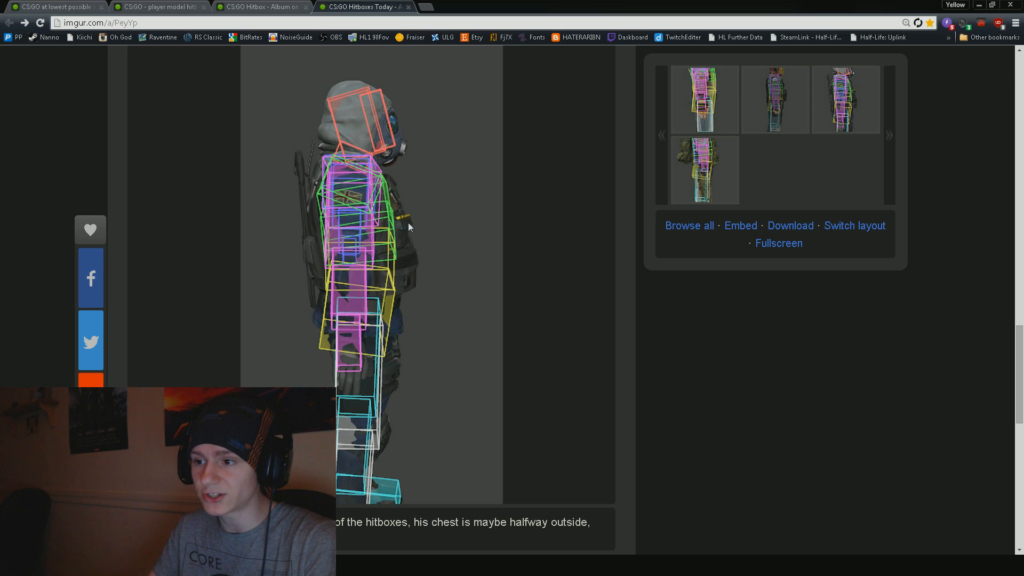
pyautogui.moveTo(335, 136)
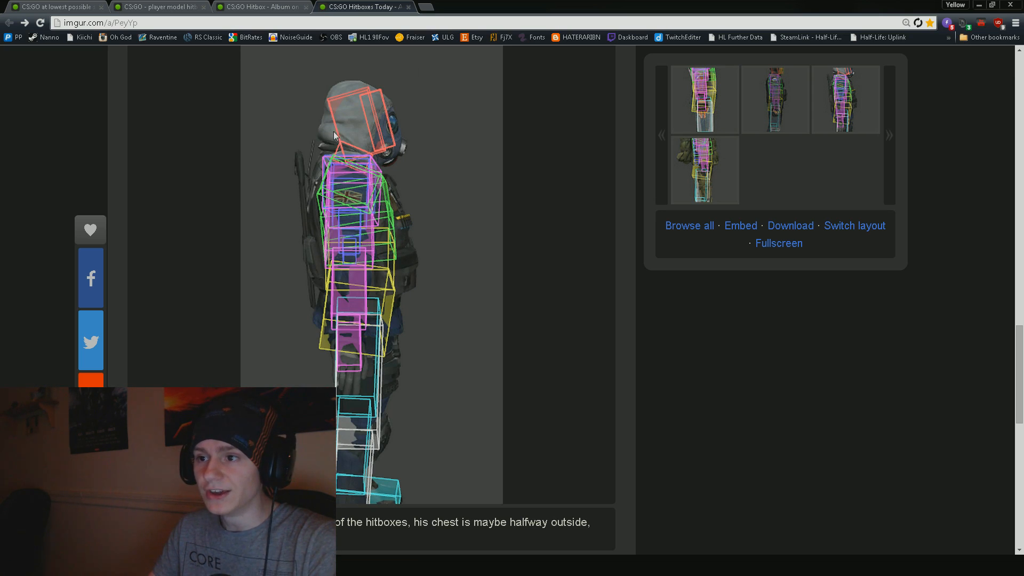
pyautogui.moveTo(331, 79)
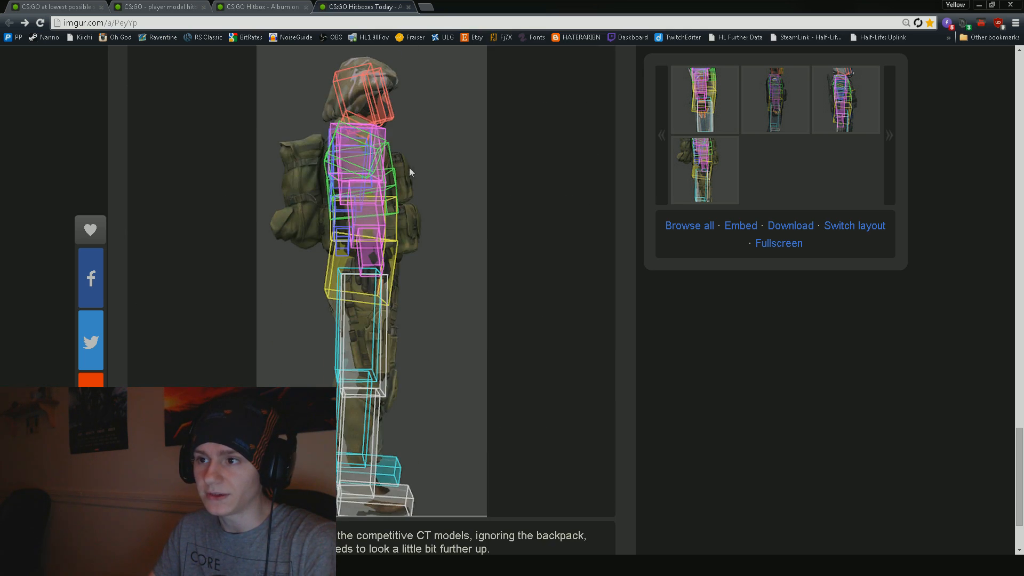
pyautogui.moveTo(503, 213)
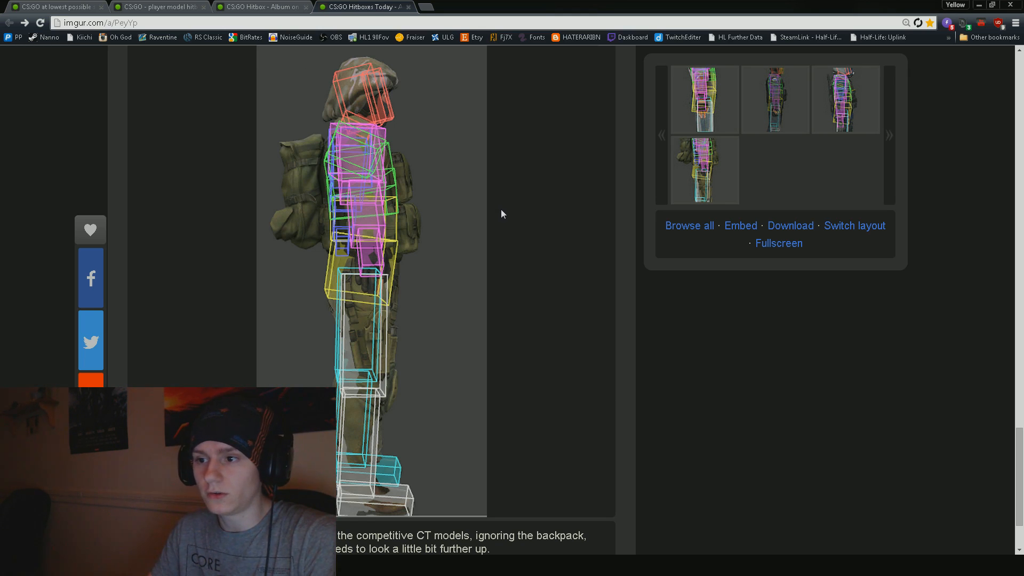
pyautogui.moveTo(448, 254)
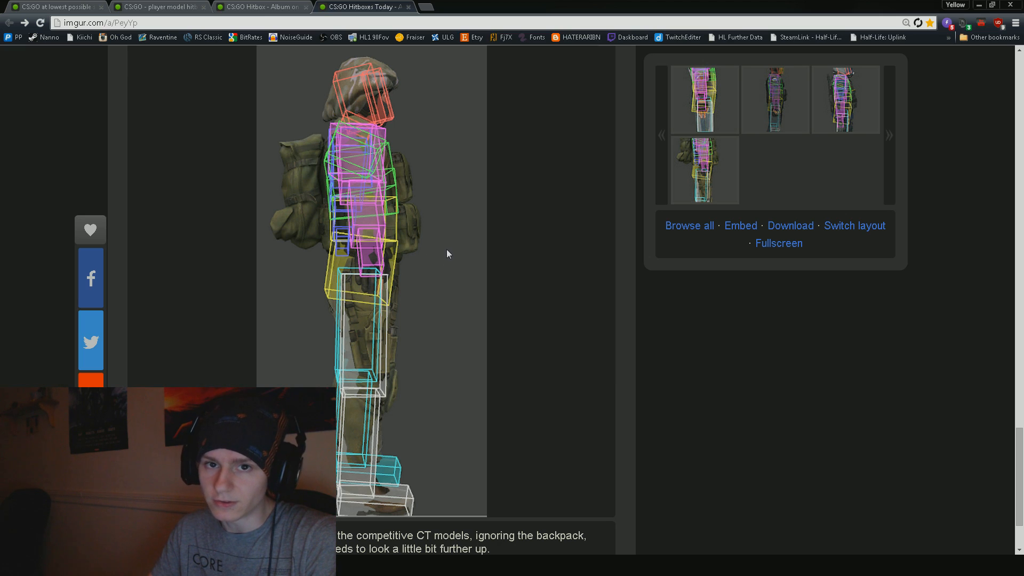
pyautogui.moveTo(453, 248)
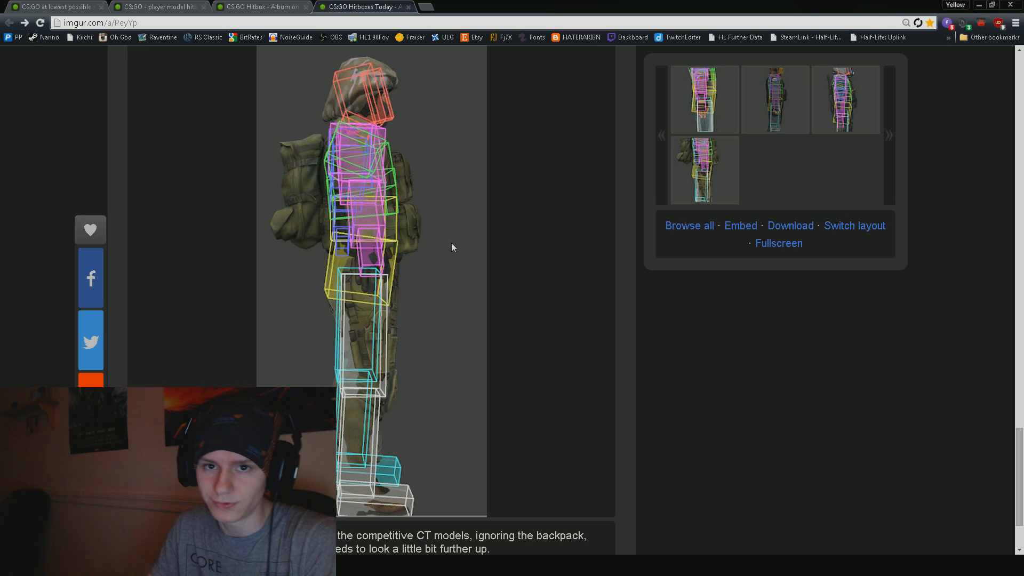
pyautogui.moveTo(456, 233)
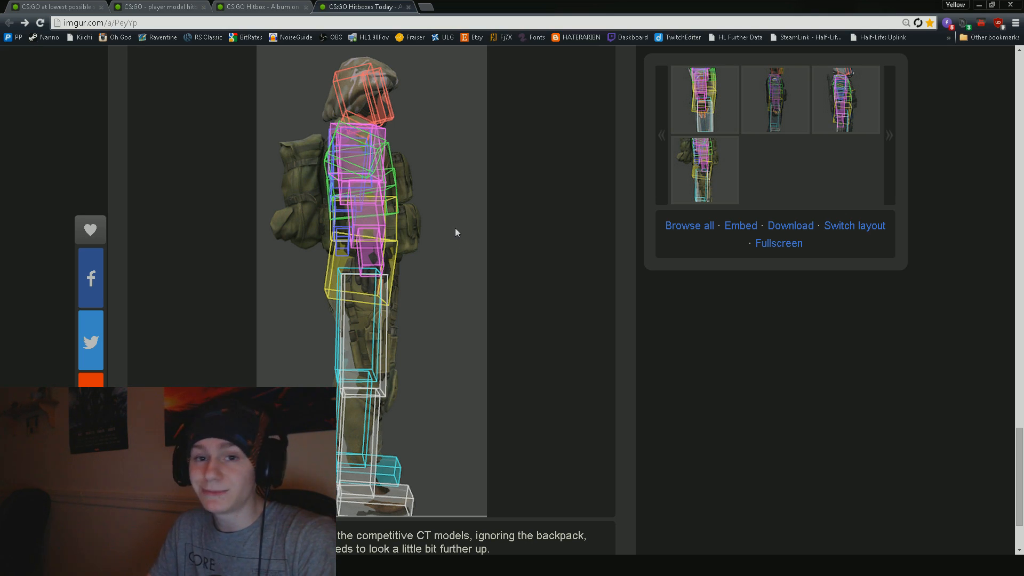
# Scroll down to the camouflaged CT model with a backpack and its hitbox outlines
pyautogui.scroll(-3)
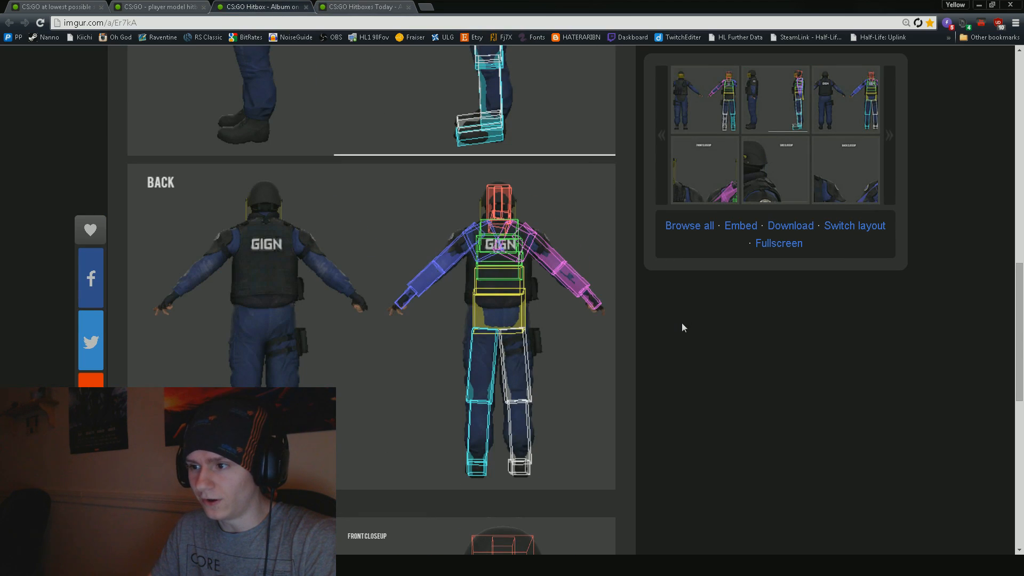
pyautogui.moveTo(458, 263)
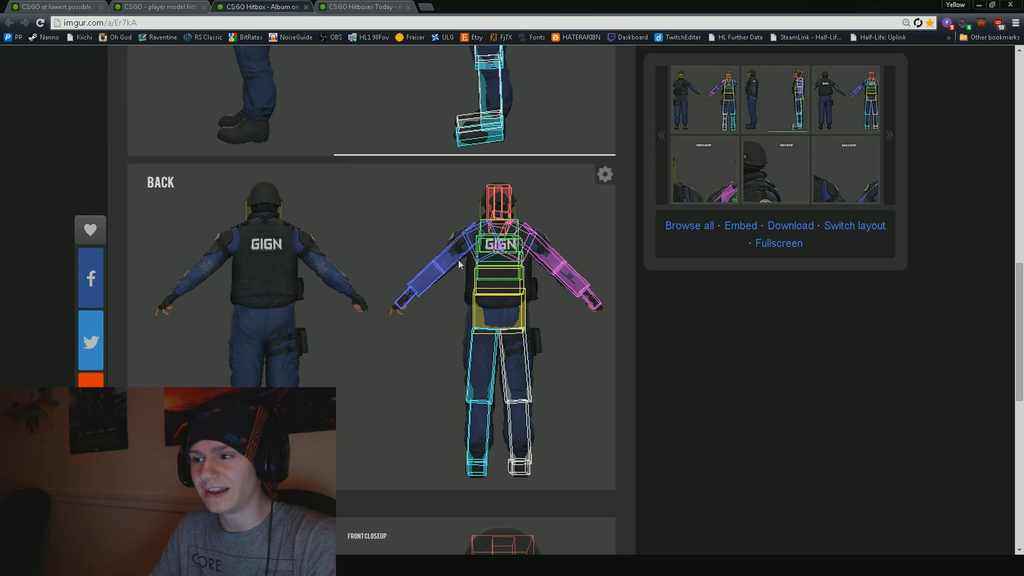
pyautogui.moveTo(703, 364)
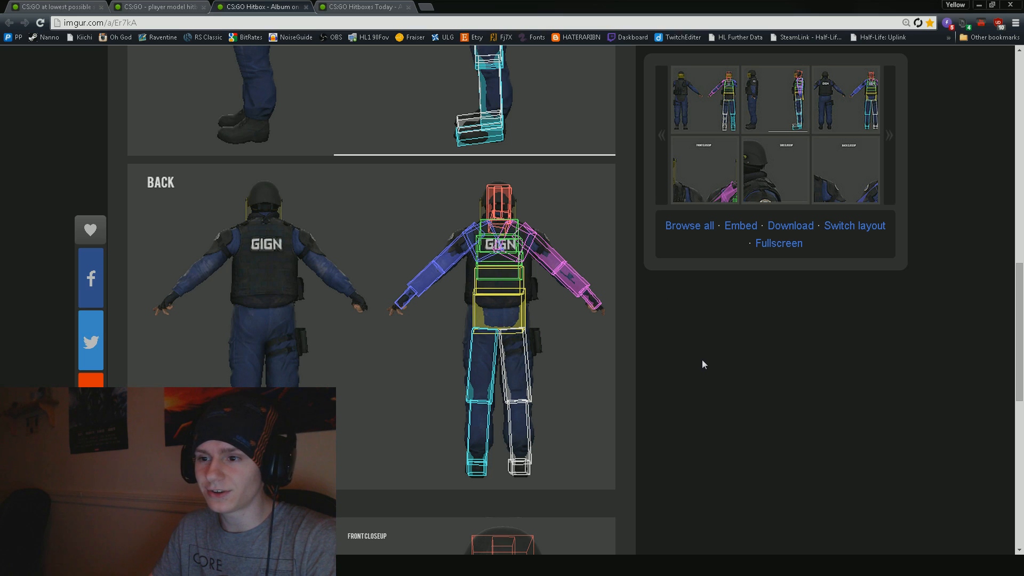
pyautogui.moveTo(704, 357)
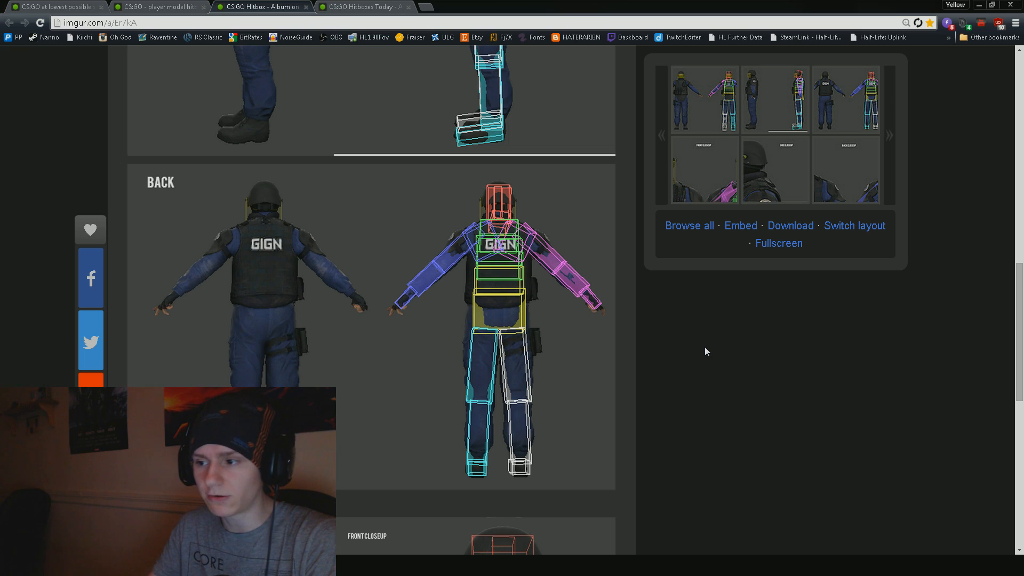
pyautogui.moveTo(594, 409)
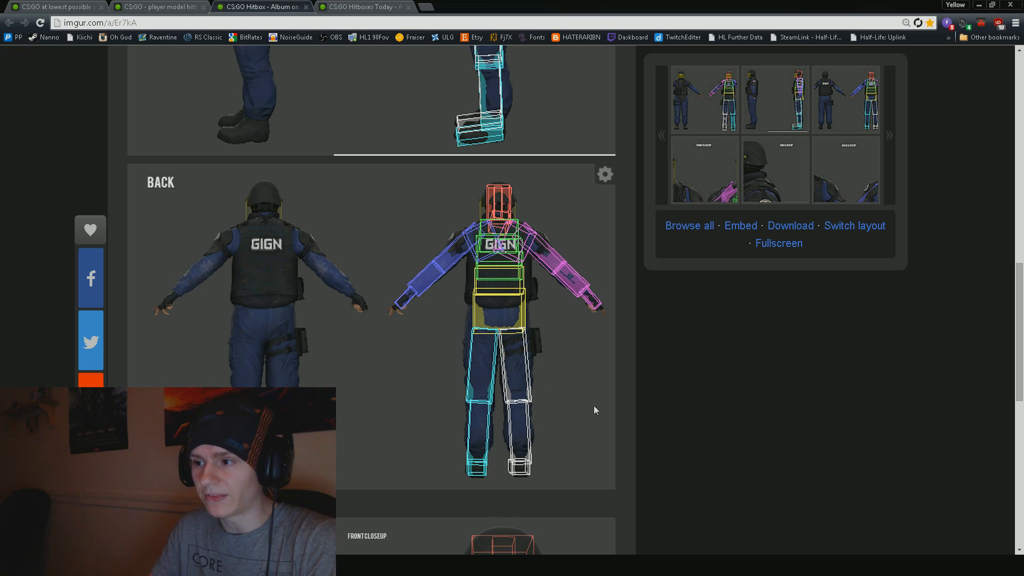
# Scroll back to the top of the CS:GO Hitbox album showing the GIGN model's front view
pyautogui.scroll(3)
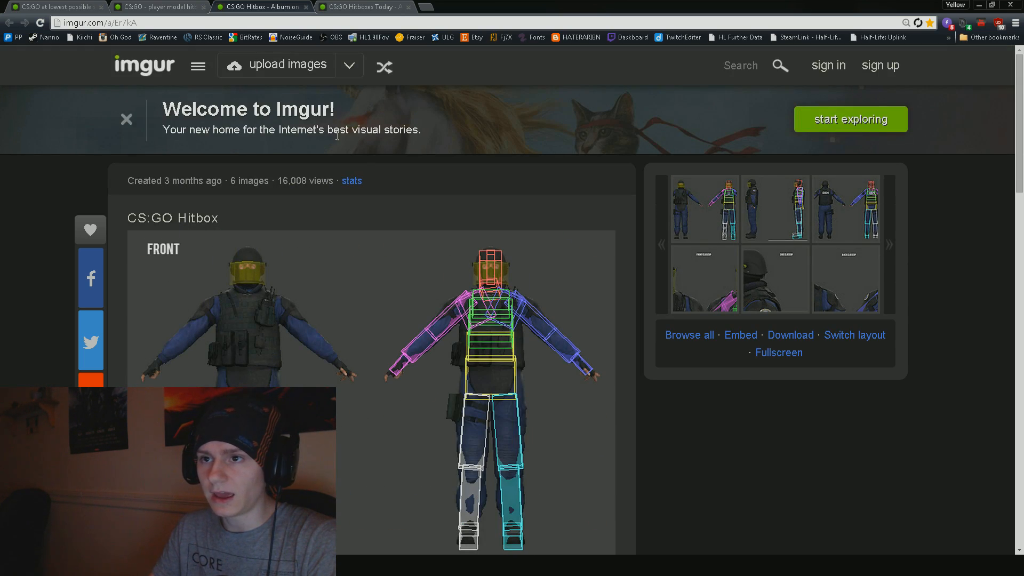
# Switch to the hitbox suggestion album and scroll to the Player Model (actual hitboxes) image and hitbox counts
pyautogui.click(156, 7)
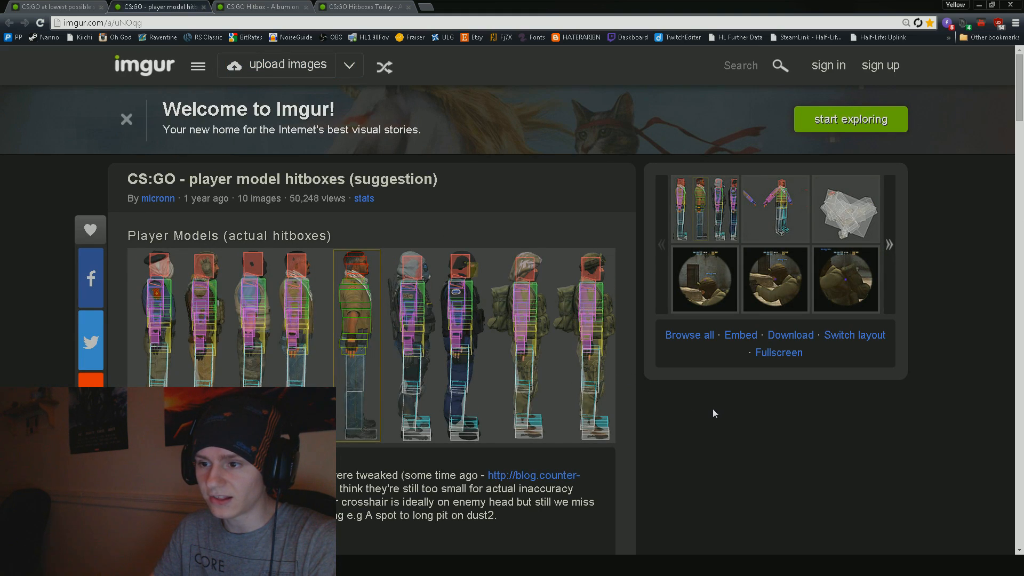
pyautogui.moveTo(699, 418)
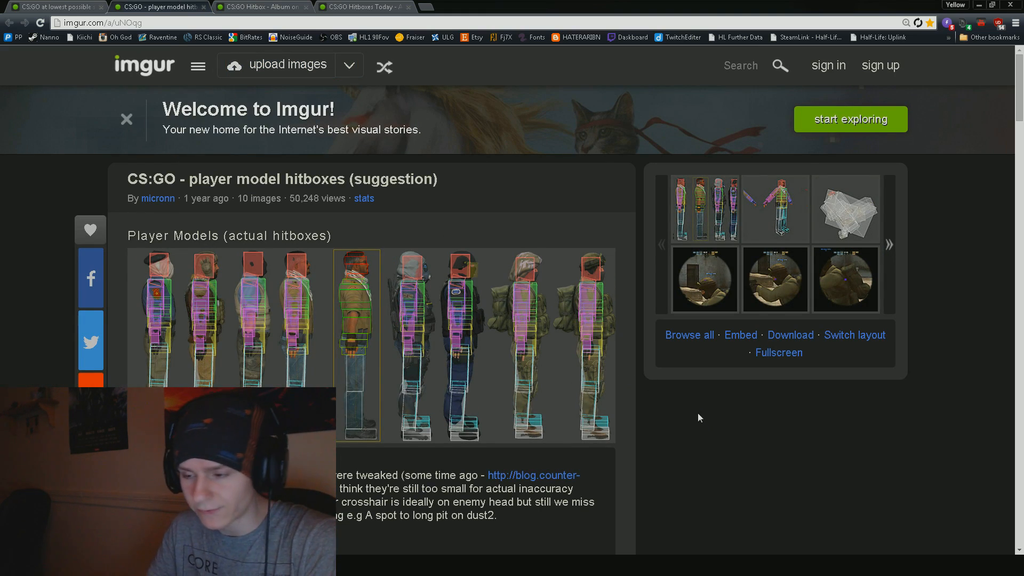
pyautogui.scroll(-3)
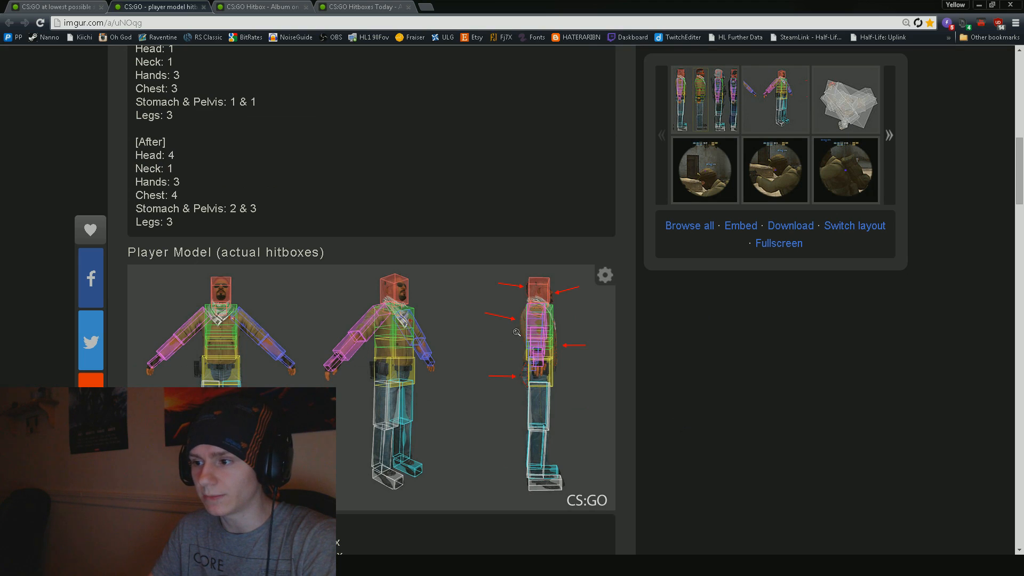
pyautogui.moveTo(542, 289)
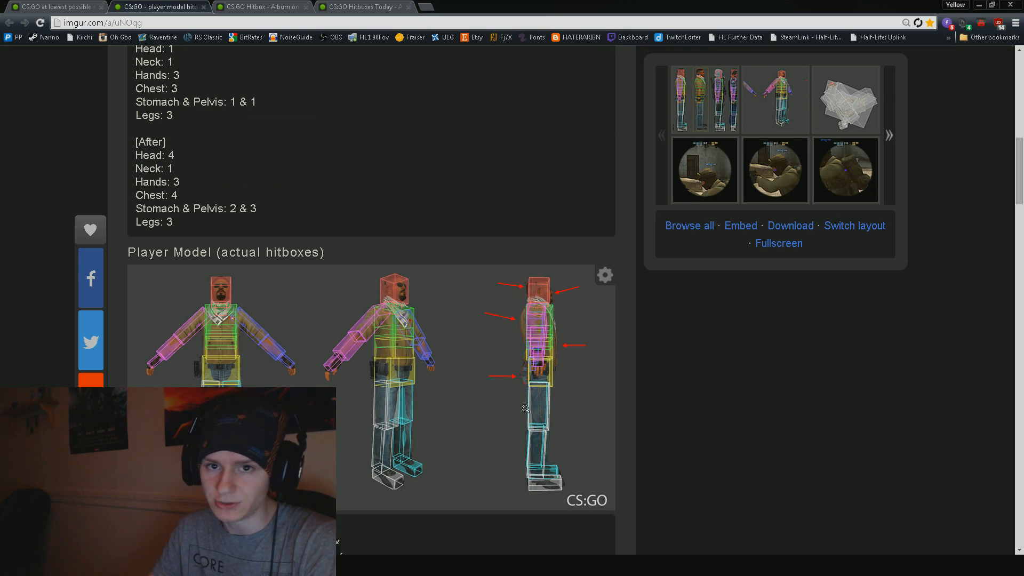
pyautogui.moveTo(525, 387)
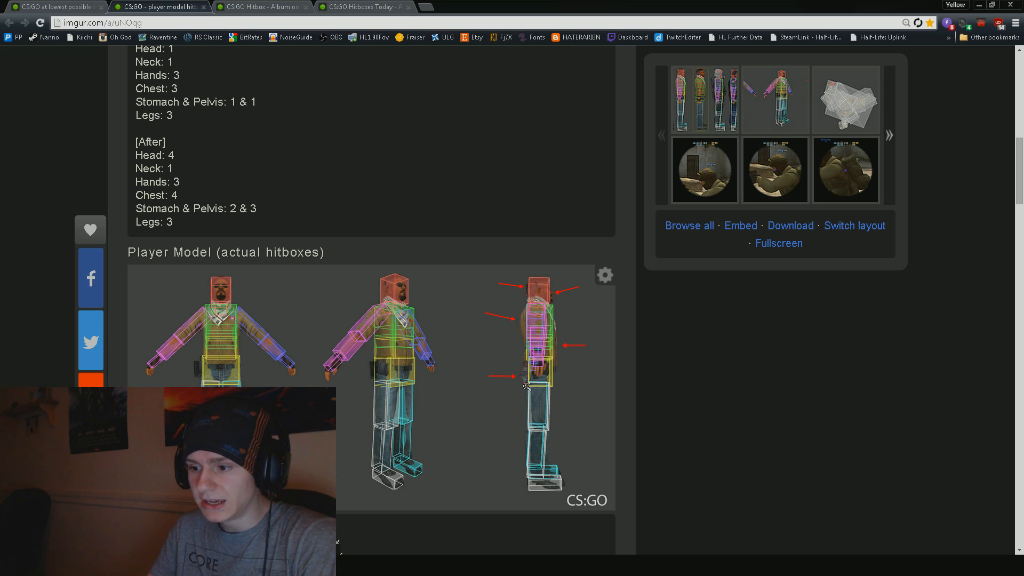
pyautogui.scroll(3)
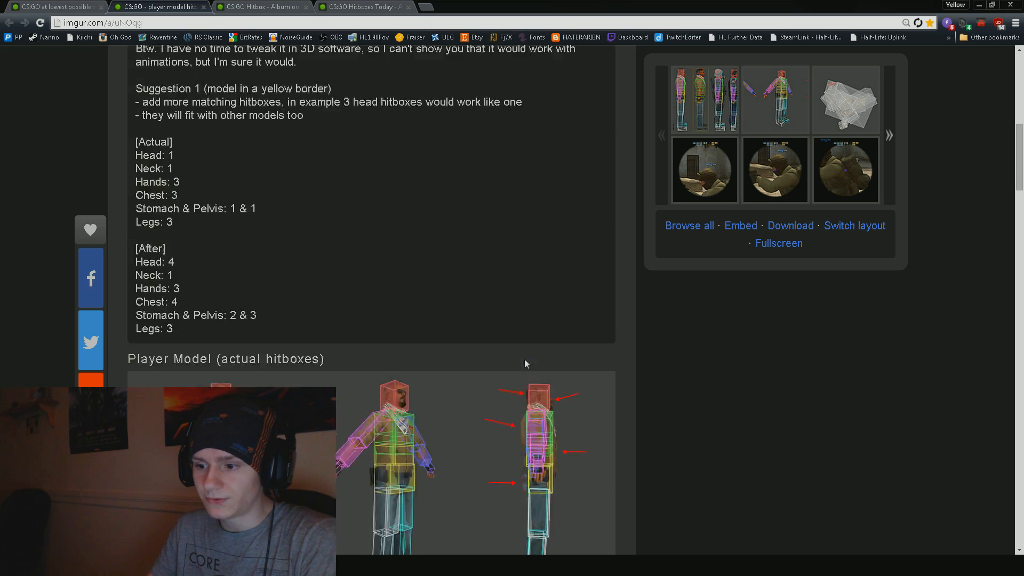
pyautogui.scroll(3)
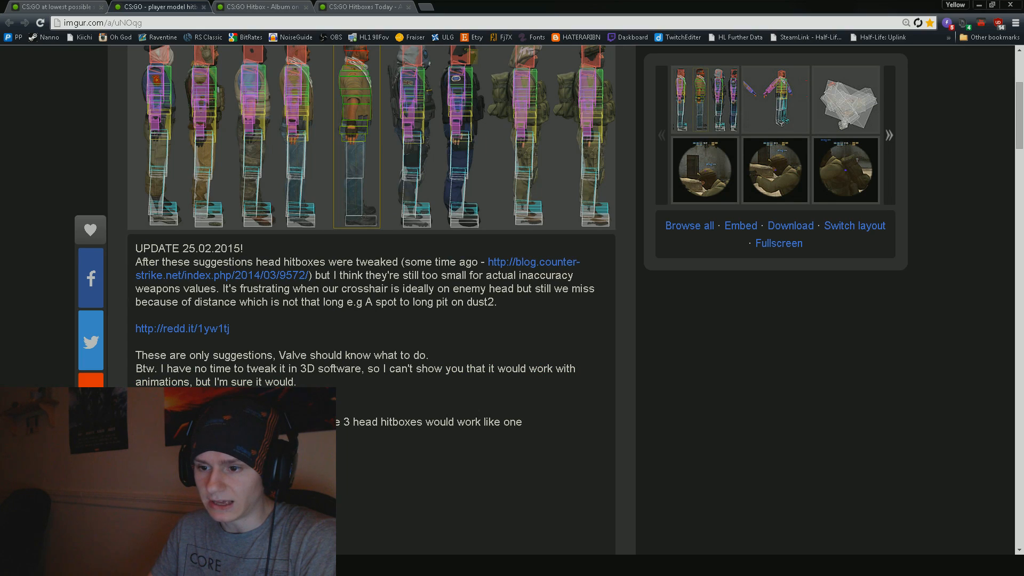
pyautogui.scroll(-3)
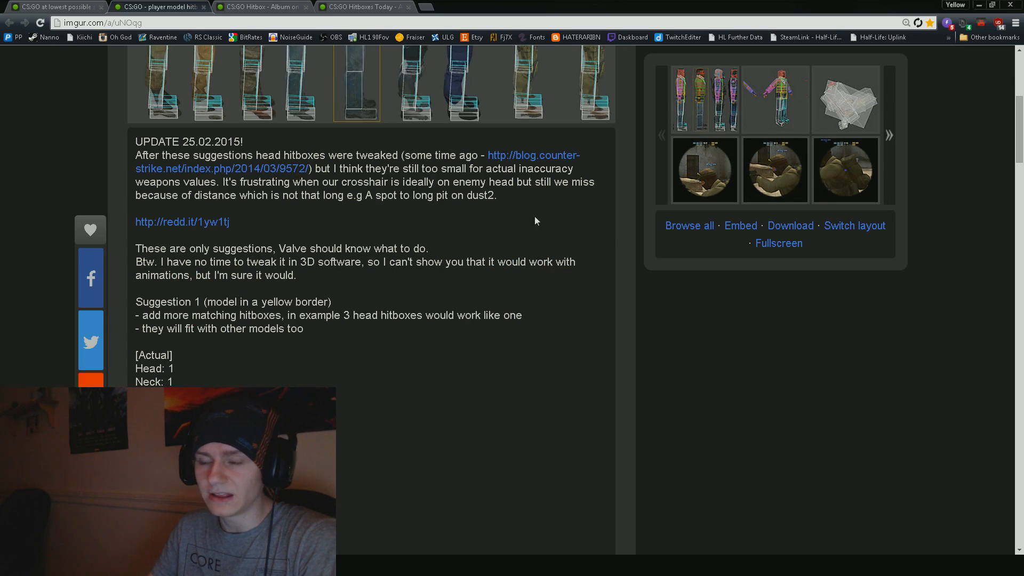
pyautogui.scroll(-3)
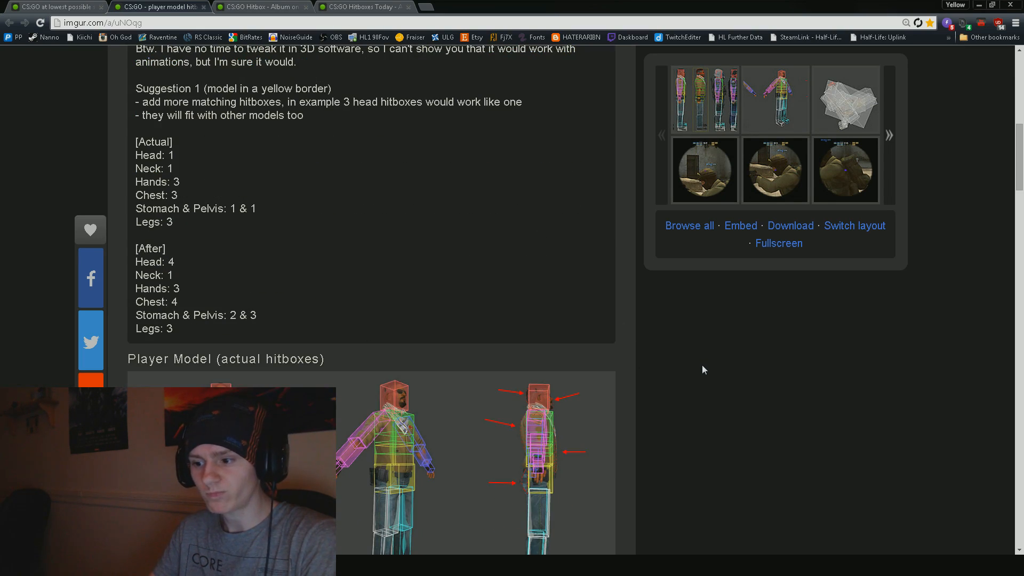
pyautogui.scroll(-3)
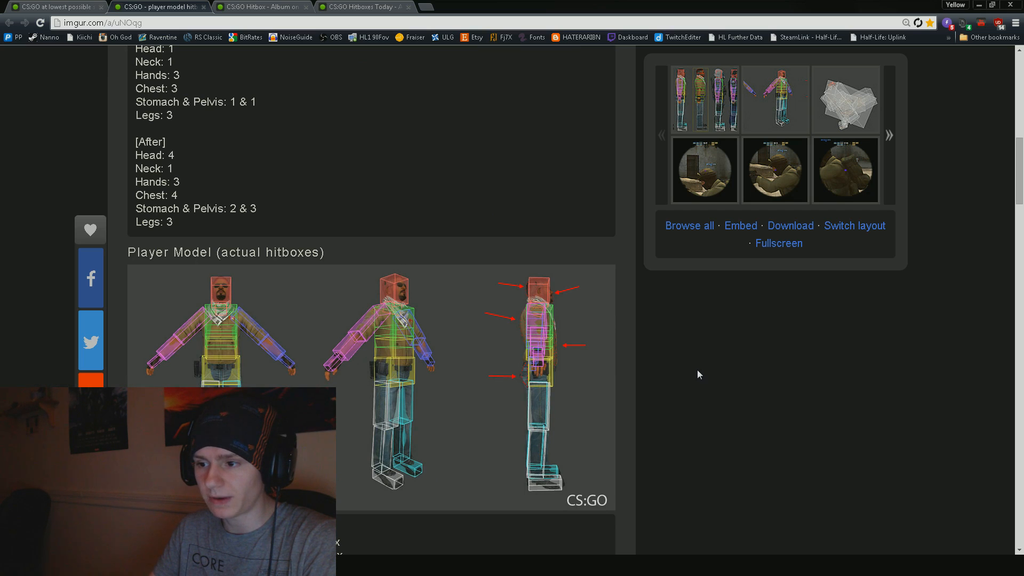
pyautogui.moveTo(412, 366)
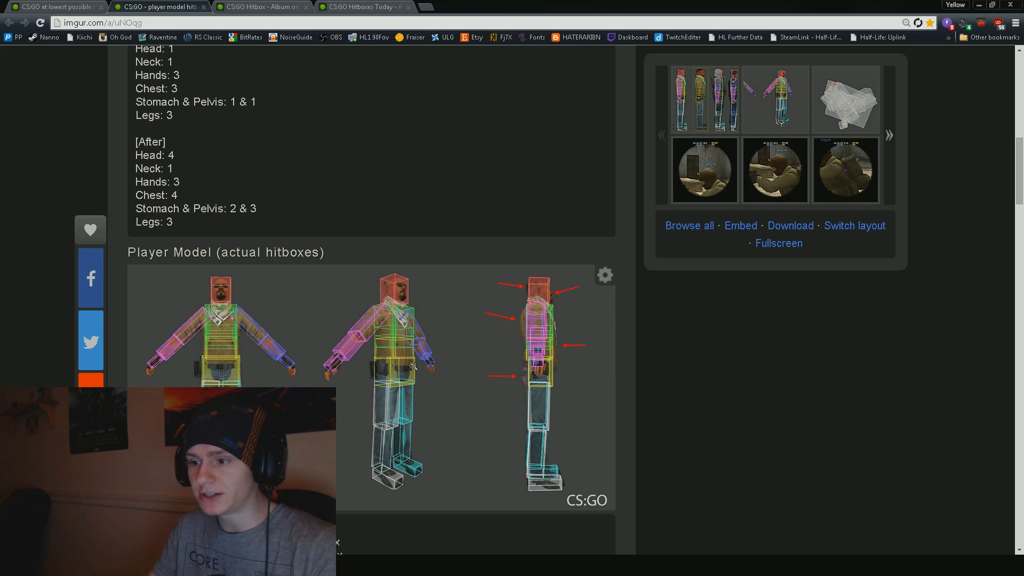
# Enlarge the Player Model (actual hitboxes) image showing all three hitbox views
pyautogui.click(413, 364)
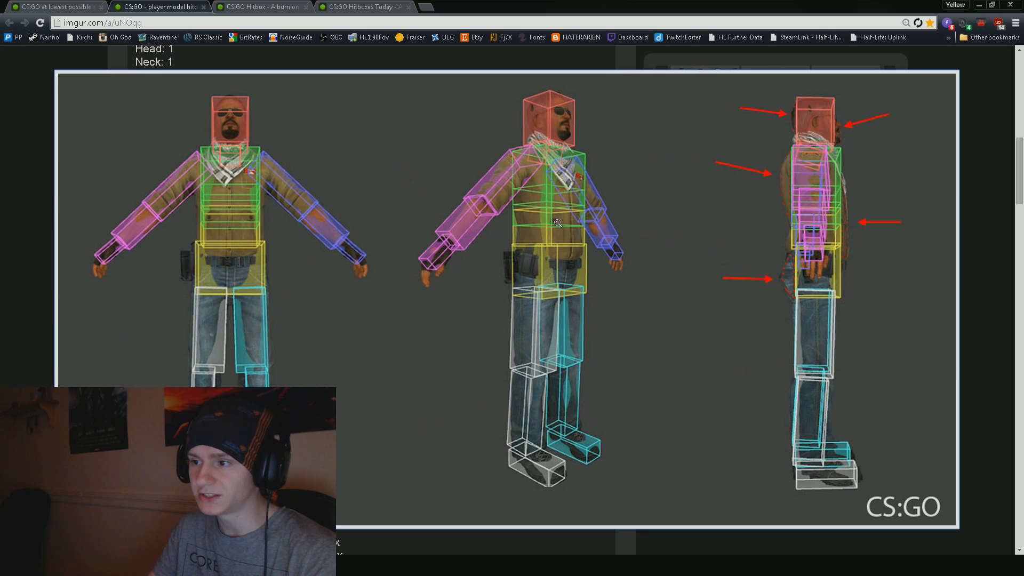
pyautogui.moveTo(552, 223)
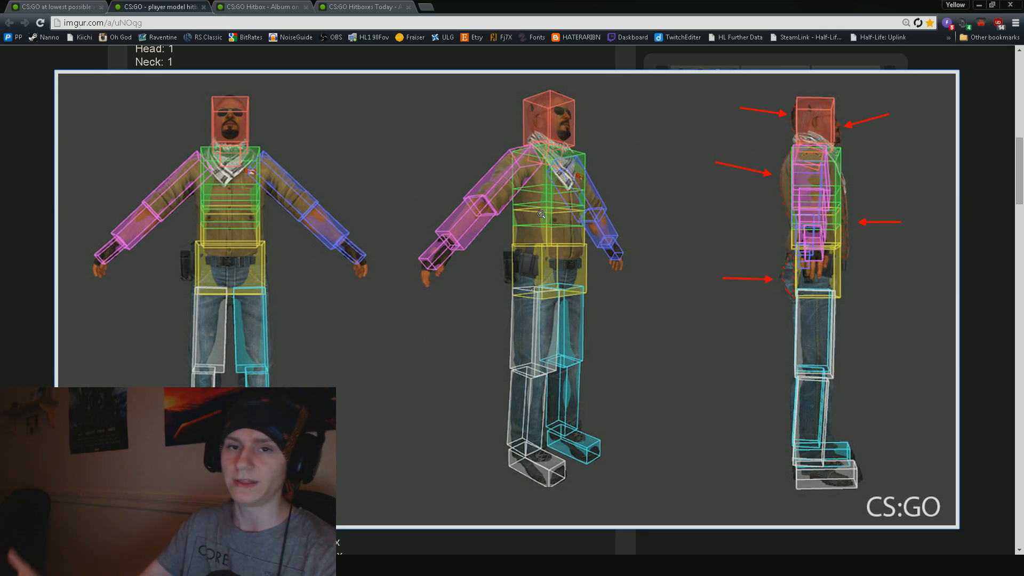
pyautogui.moveTo(186, 150)
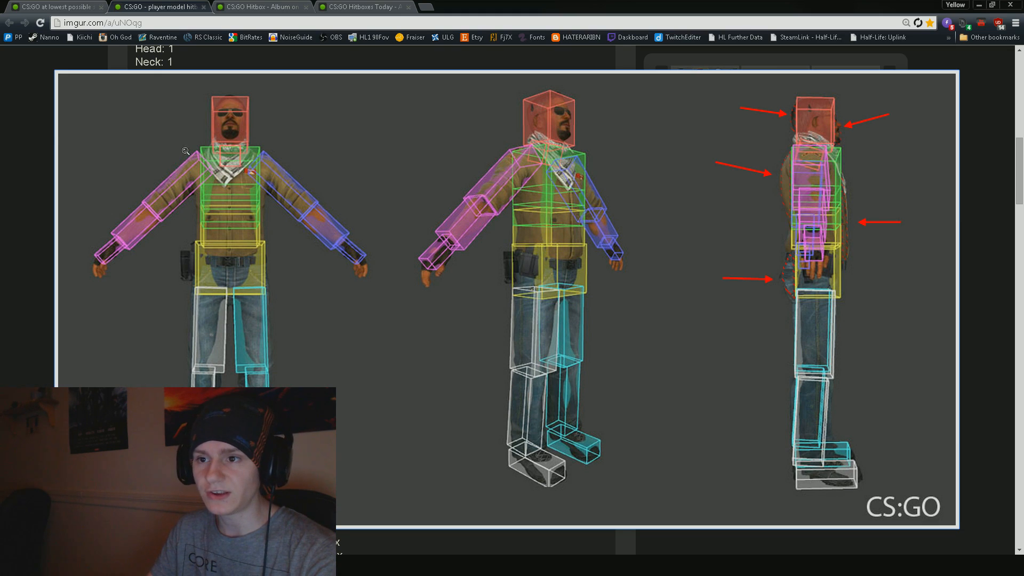
pyautogui.moveTo(553, 153)
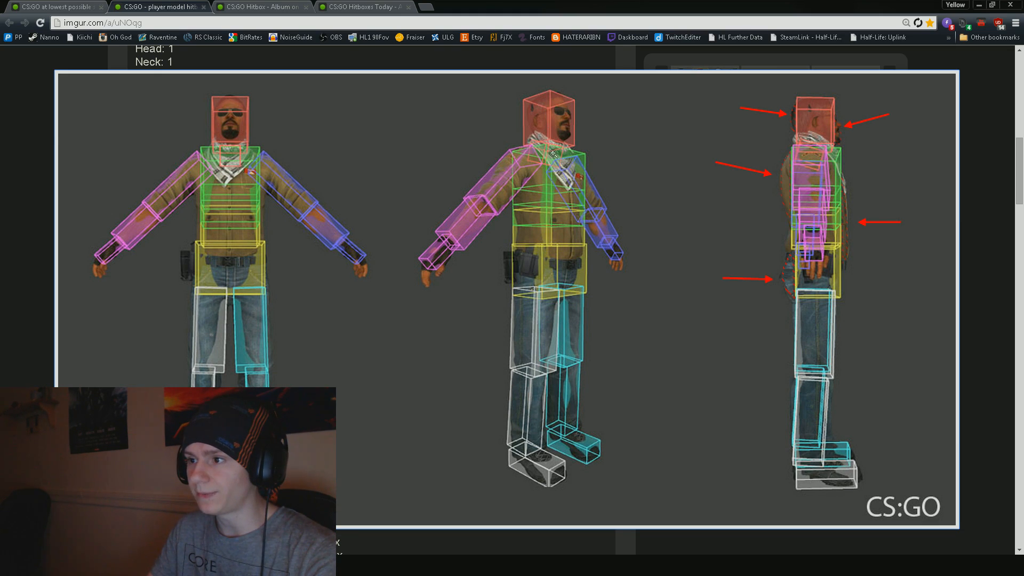
pyautogui.moveTo(846, 155)
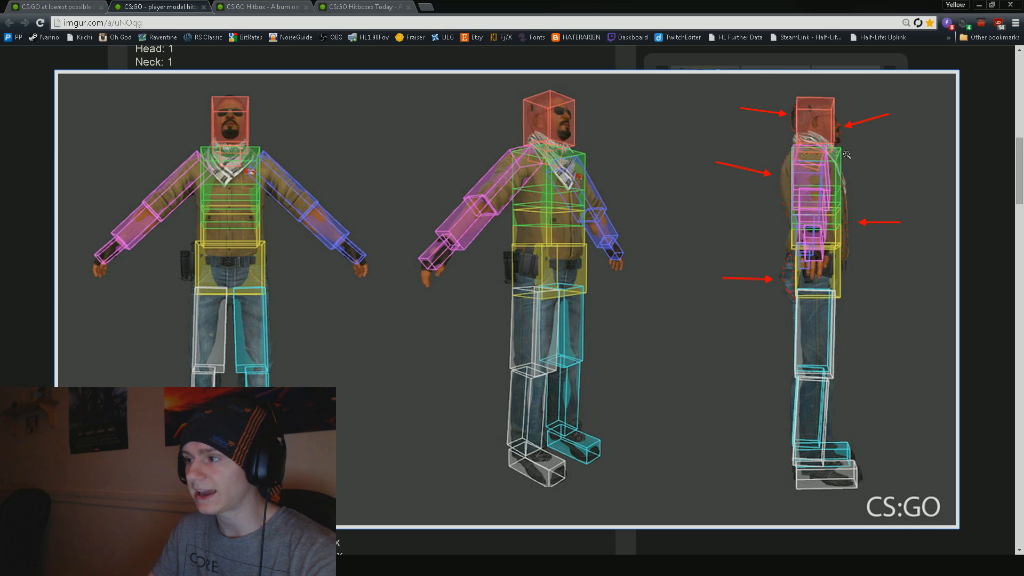
pyautogui.moveTo(798, 436)
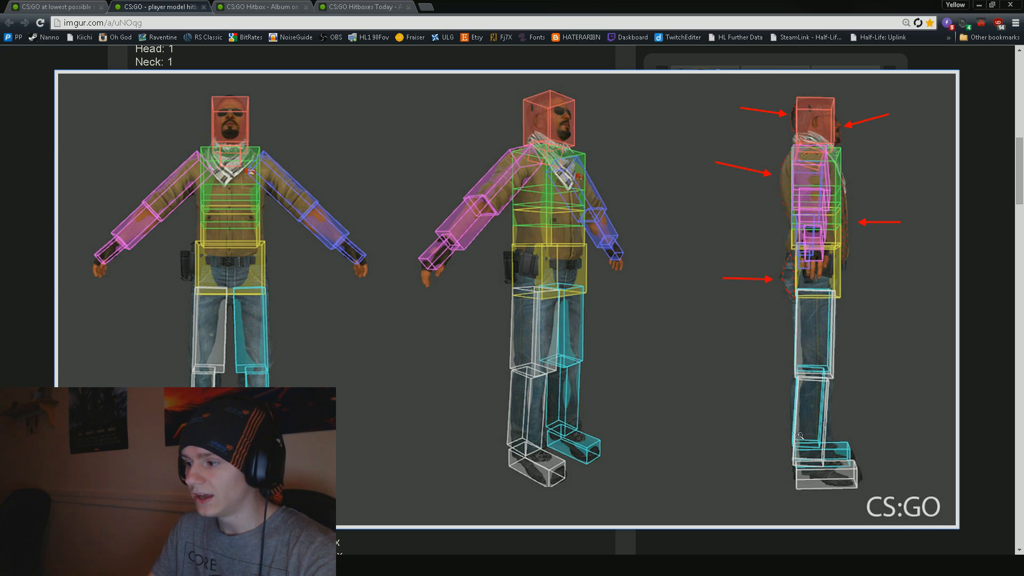
pyautogui.moveTo(613, 271)
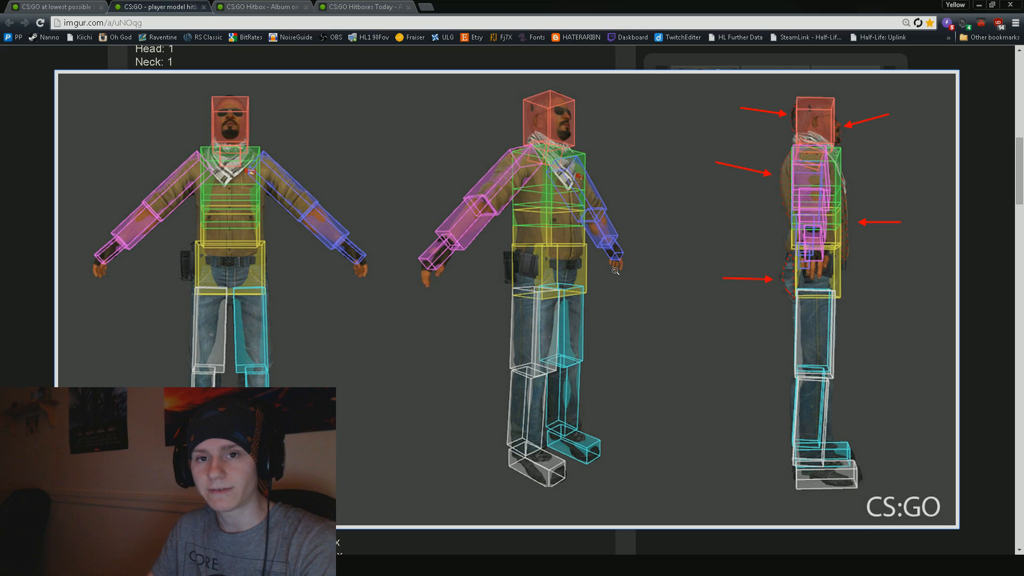
pyautogui.moveTo(218, 147)
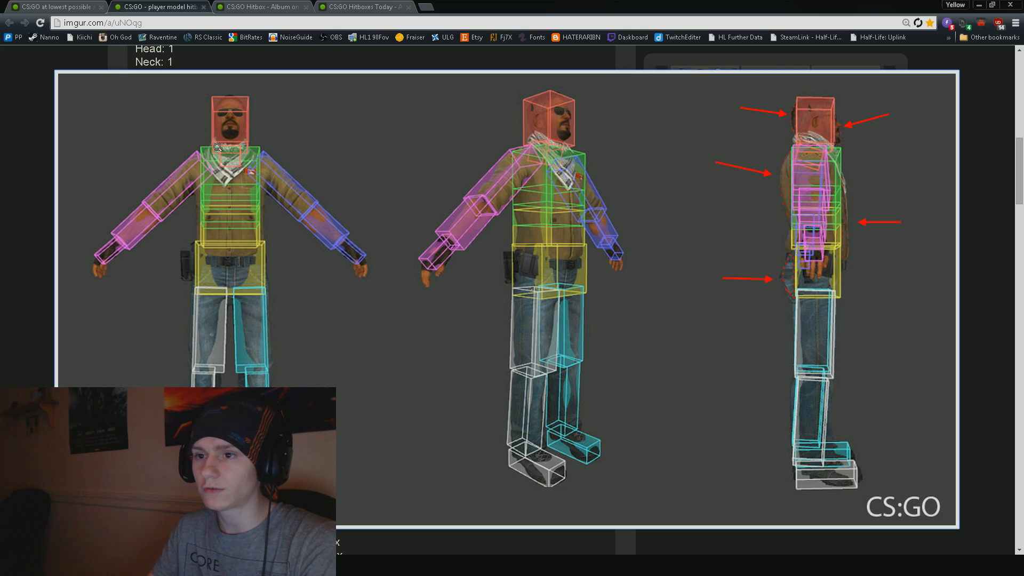
pyautogui.moveTo(279, 231)
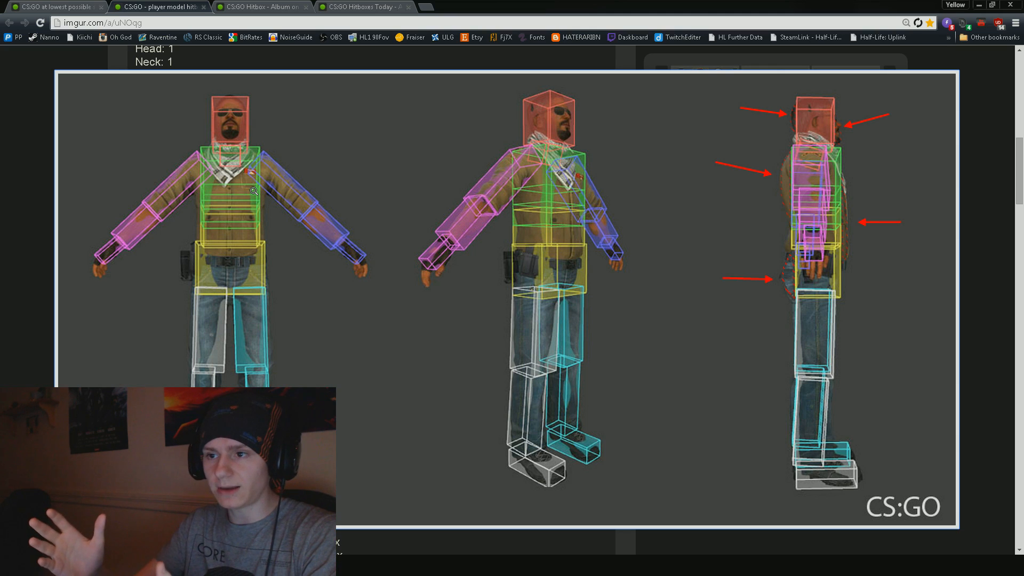
pyautogui.moveTo(314, 147)
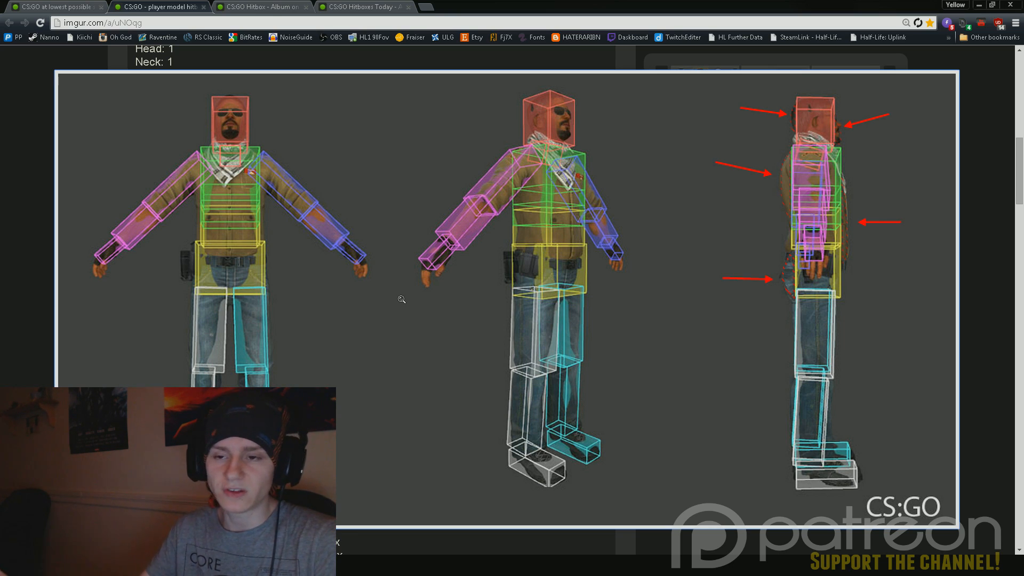
pyautogui.moveTo(431, 255)
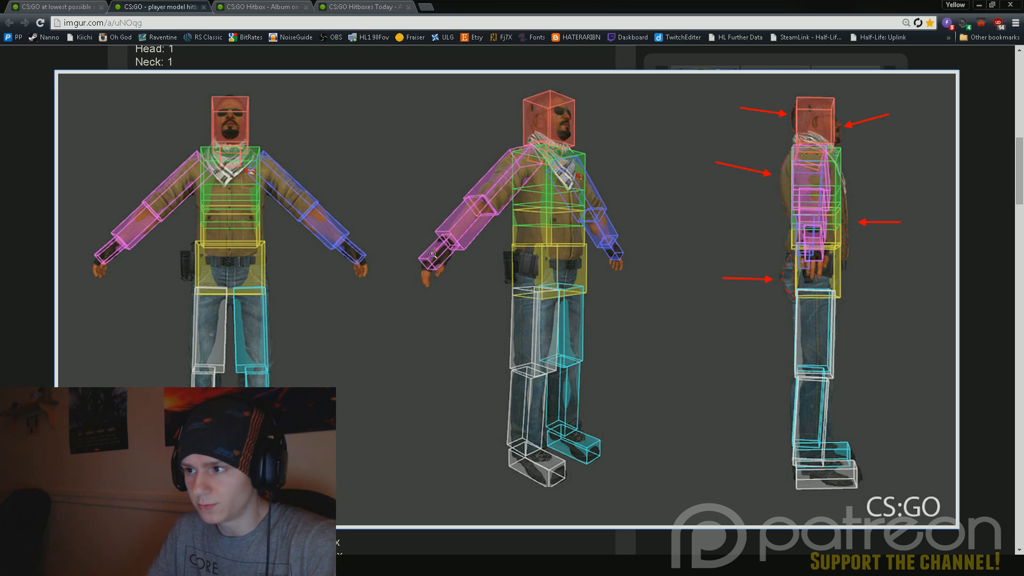
# Scroll through the unregistered-hit scope screenshots down to the end of the album
pyautogui.scroll(-3)
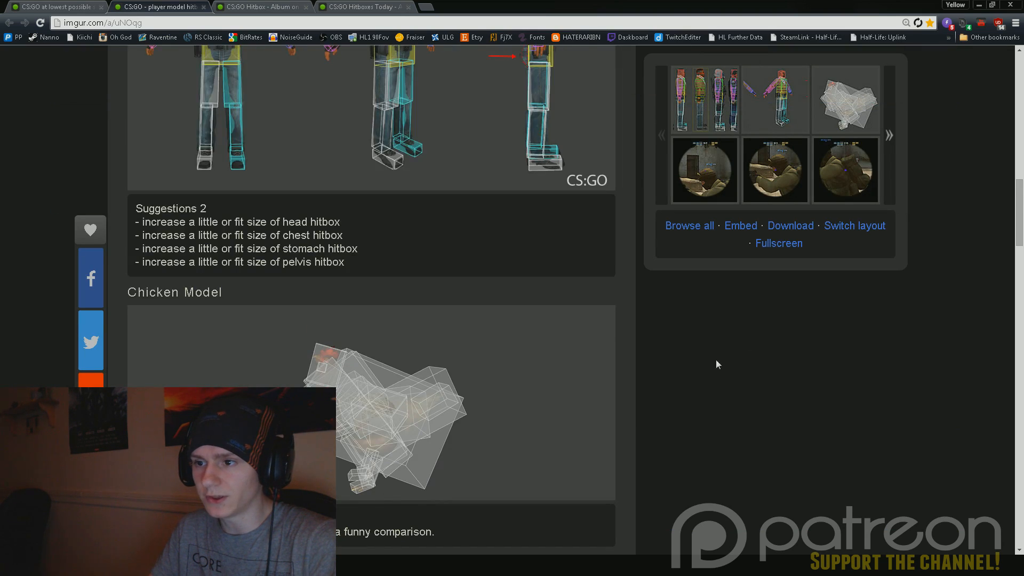
pyautogui.scroll(-3)
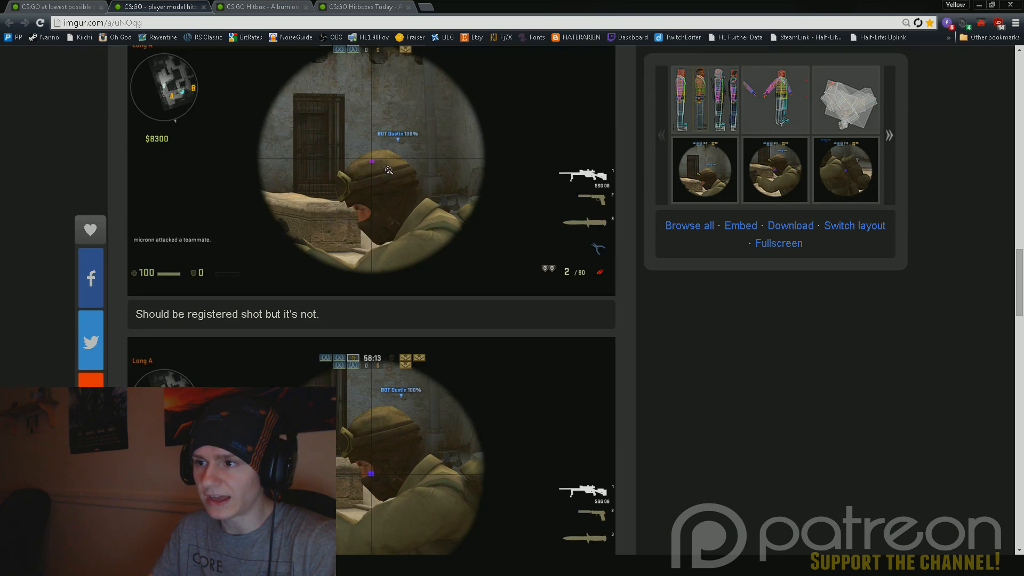
pyautogui.scroll(-3)
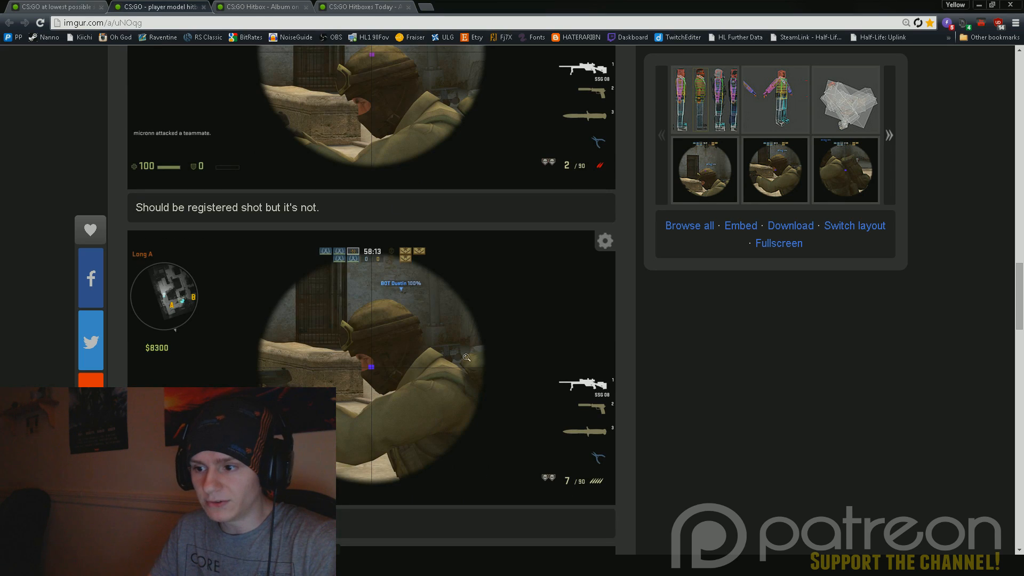
pyautogui.scroll(-3)
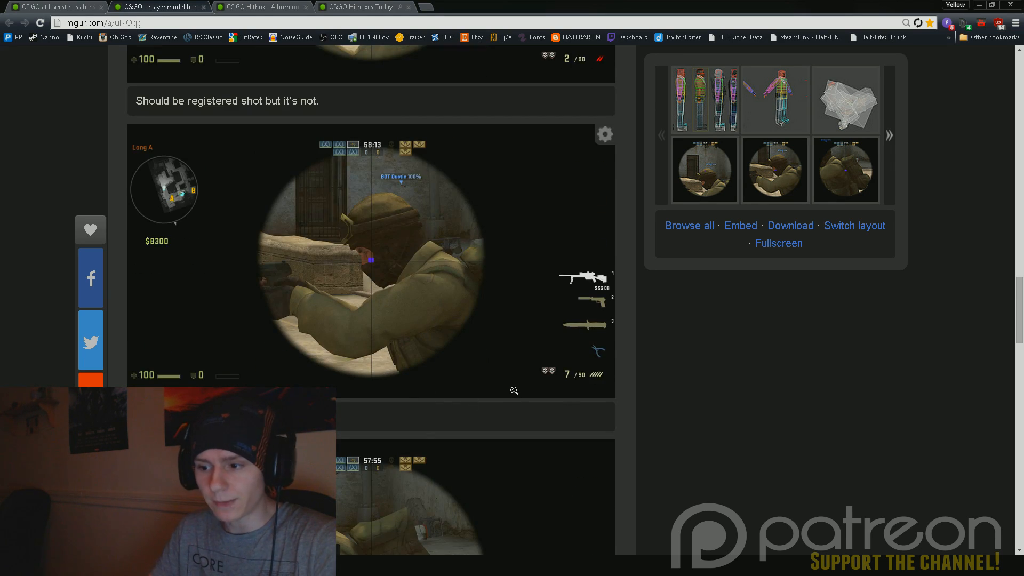
pyautogui.scroll(-3)
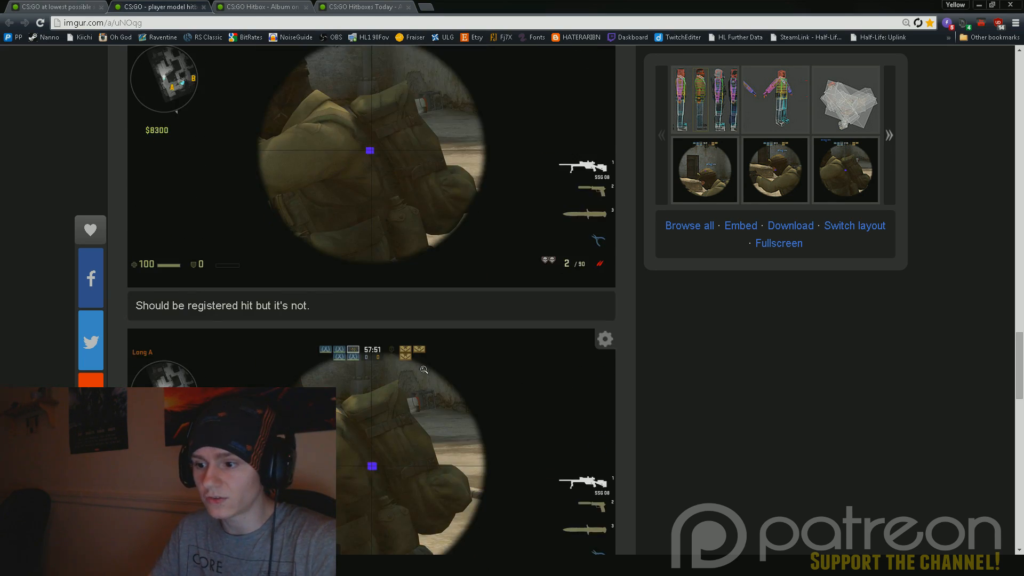
pyautogui.scroll(-3)
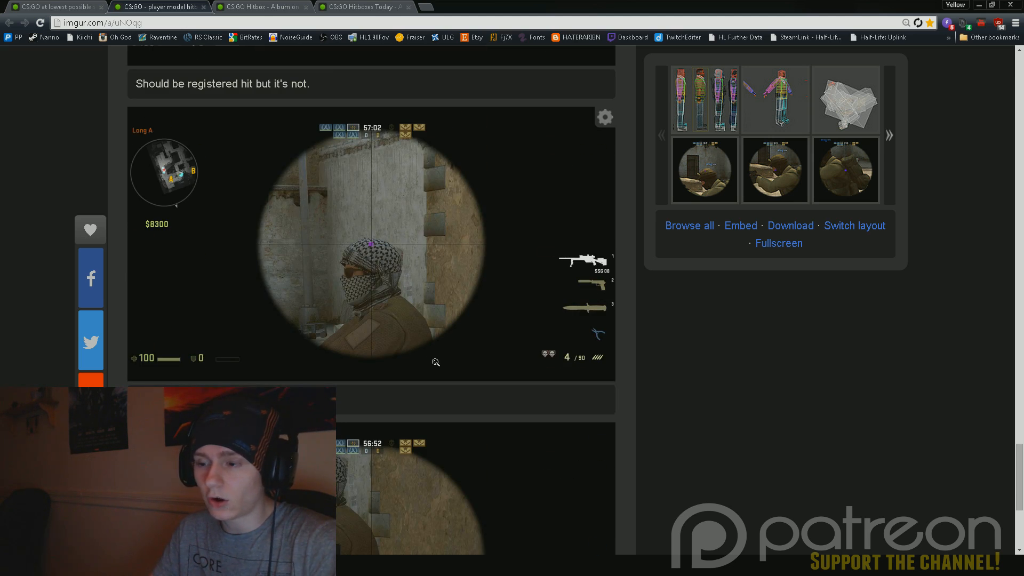
pyautogui.scroll(-3)
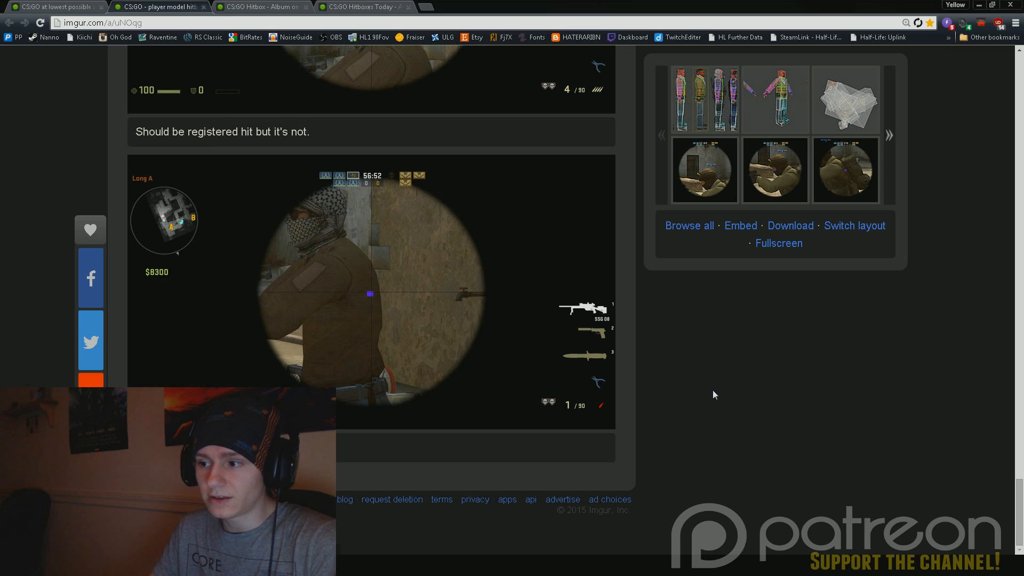
pyautogui.scroll(-3)
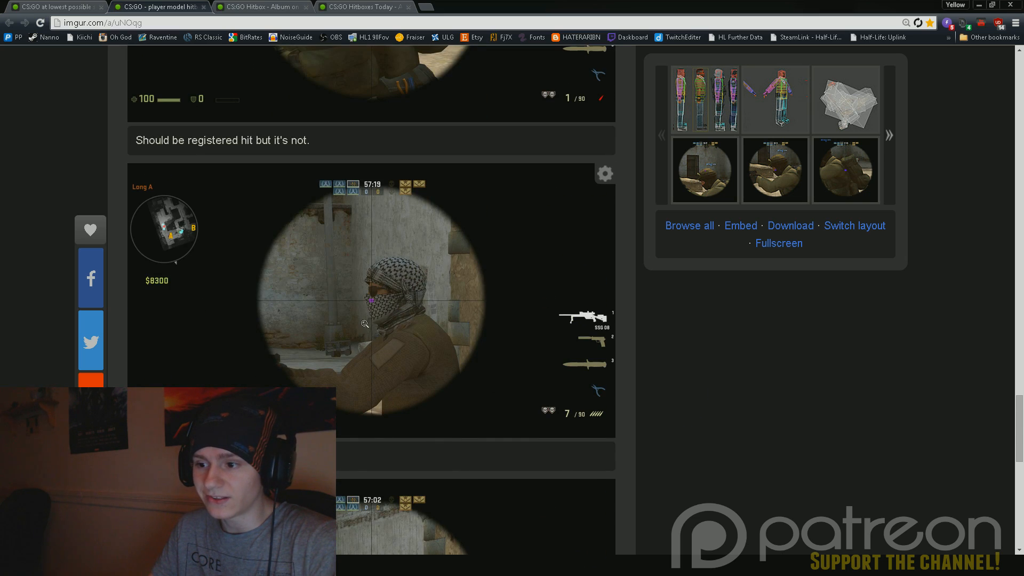
pyautogui.scroll(3)
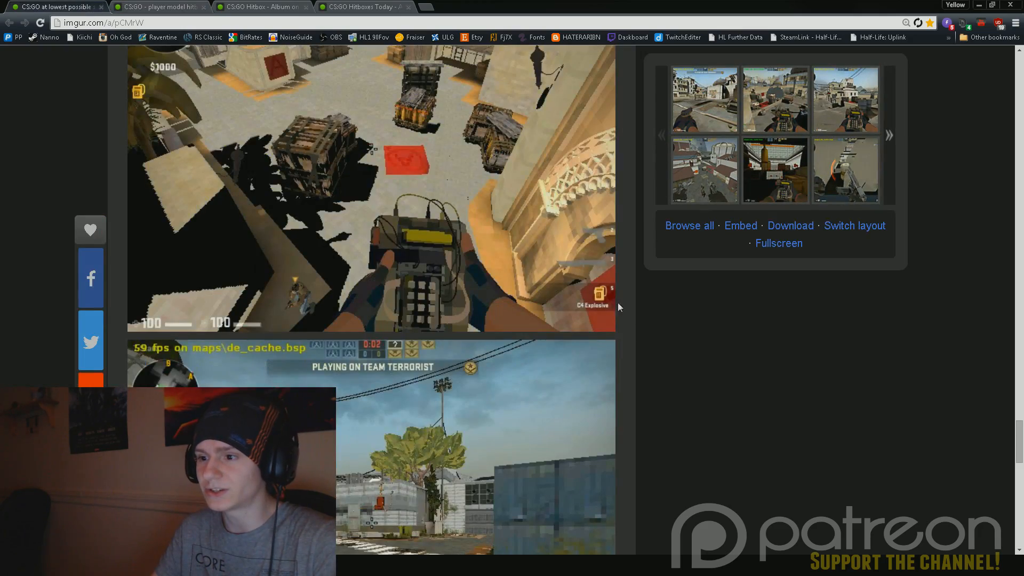
# Scroll from the lowest-settings album title down to the second de_dust2 screenshot
pyautogui.scroll(3)
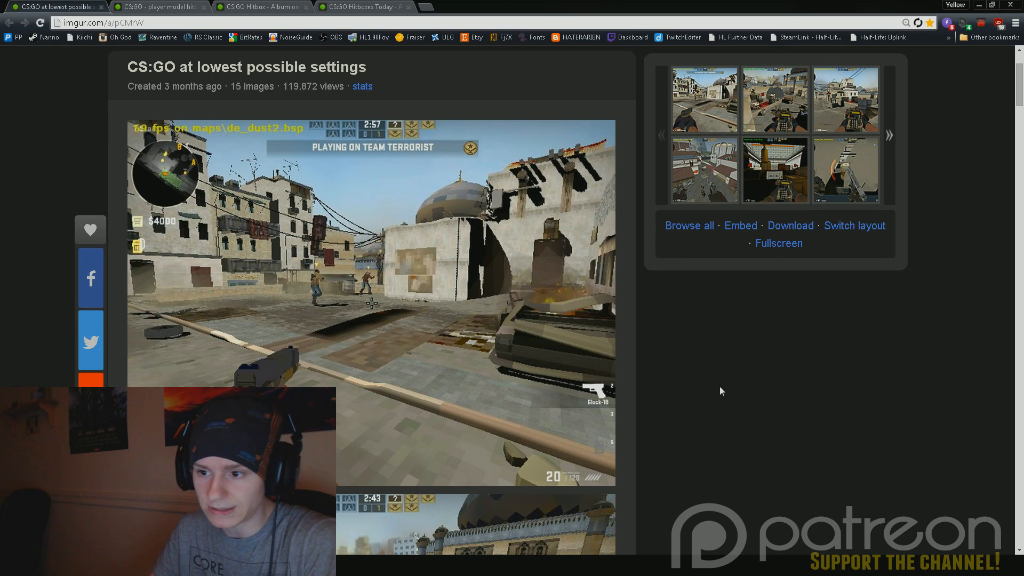
pyautogui.scroll(-3)
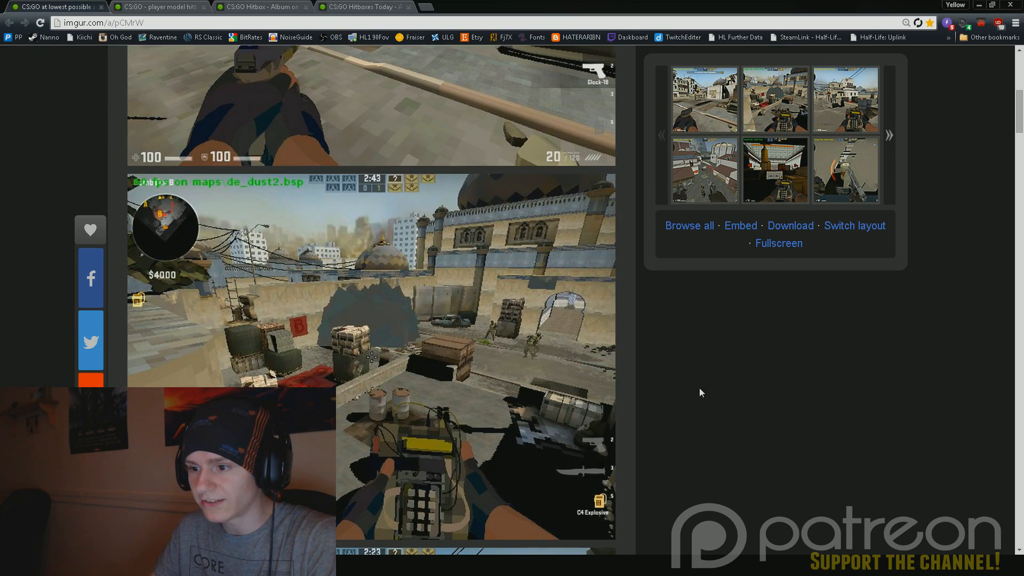